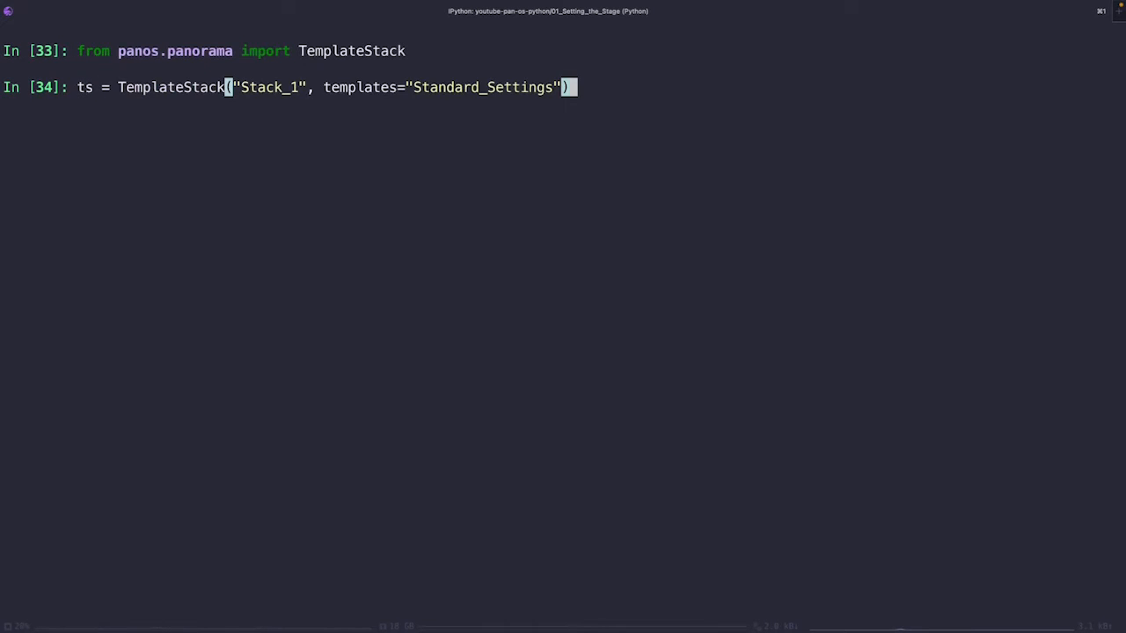
# - Define template stack Stack_1 containing Standard_Settings and create it on Panorama
pyautogui.press('Return')
pyautogui.write('pan.add(ts')
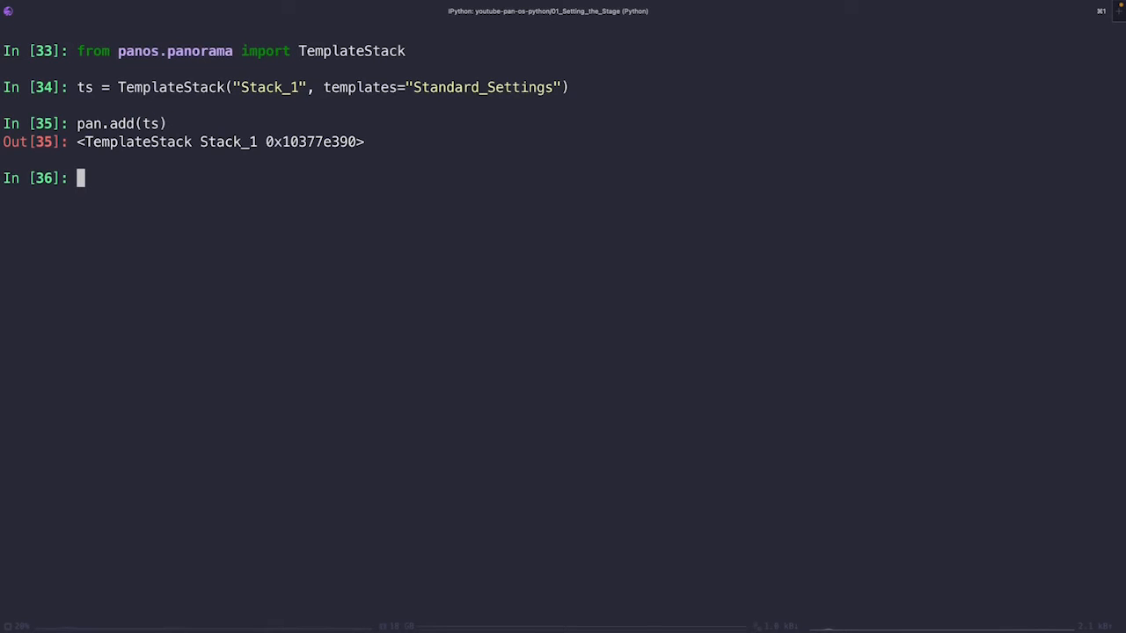
pyautogui.write('ts.create()')
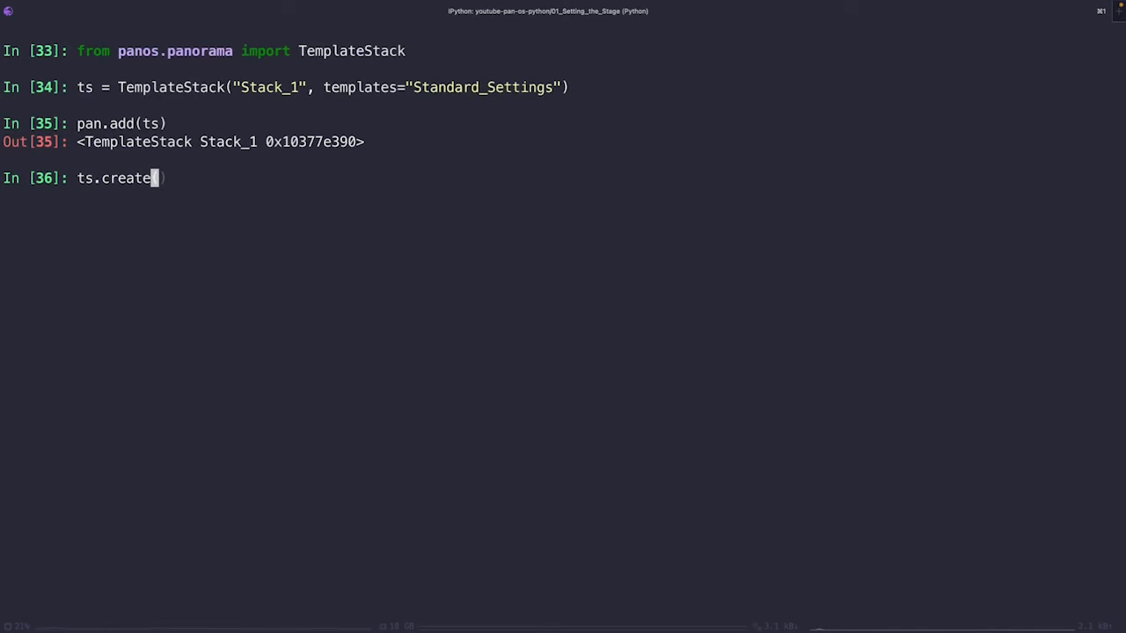
pyautogui.press('Return')
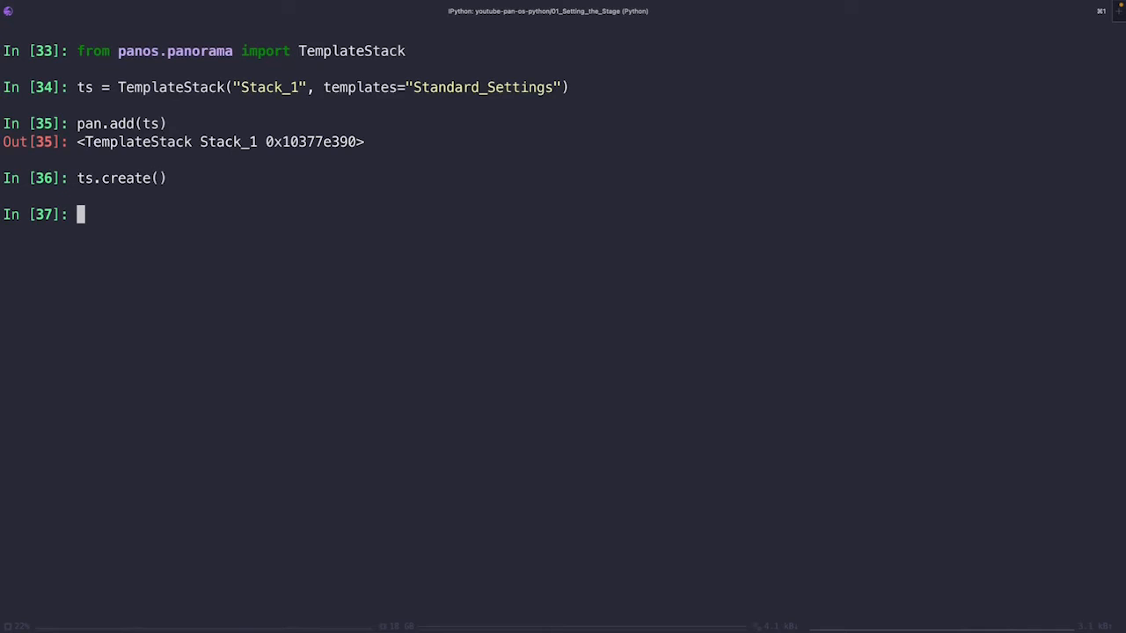
pyautogui.moveTo(415, 267)
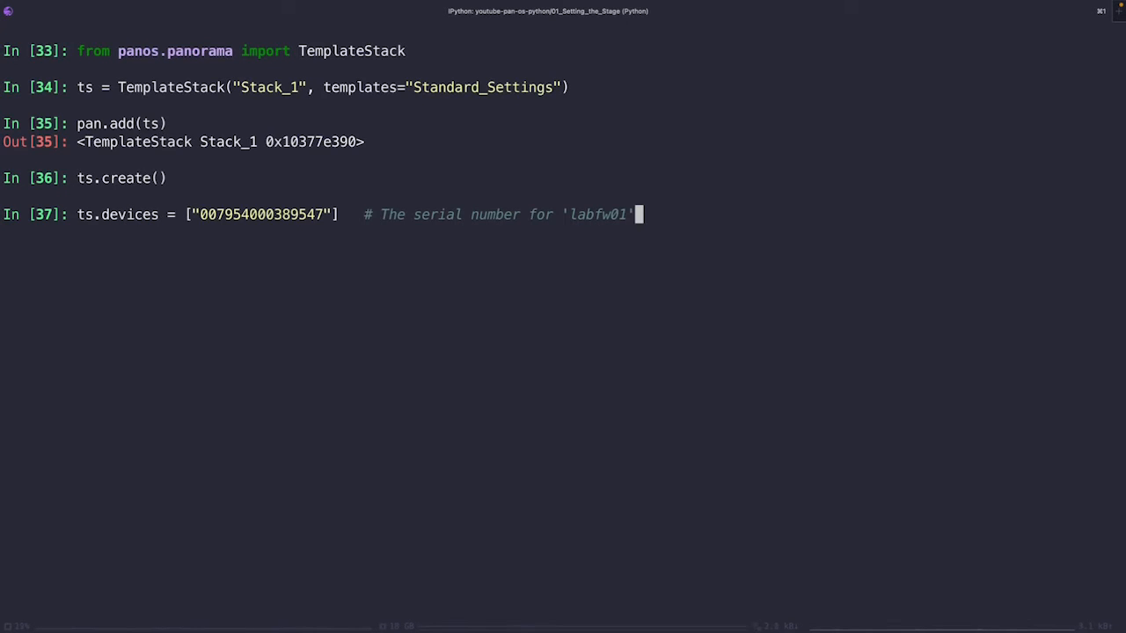
# - Assign the labfw01 firewall serial to Stack_1 and apply the device assignment
pyautogui.press('Return')
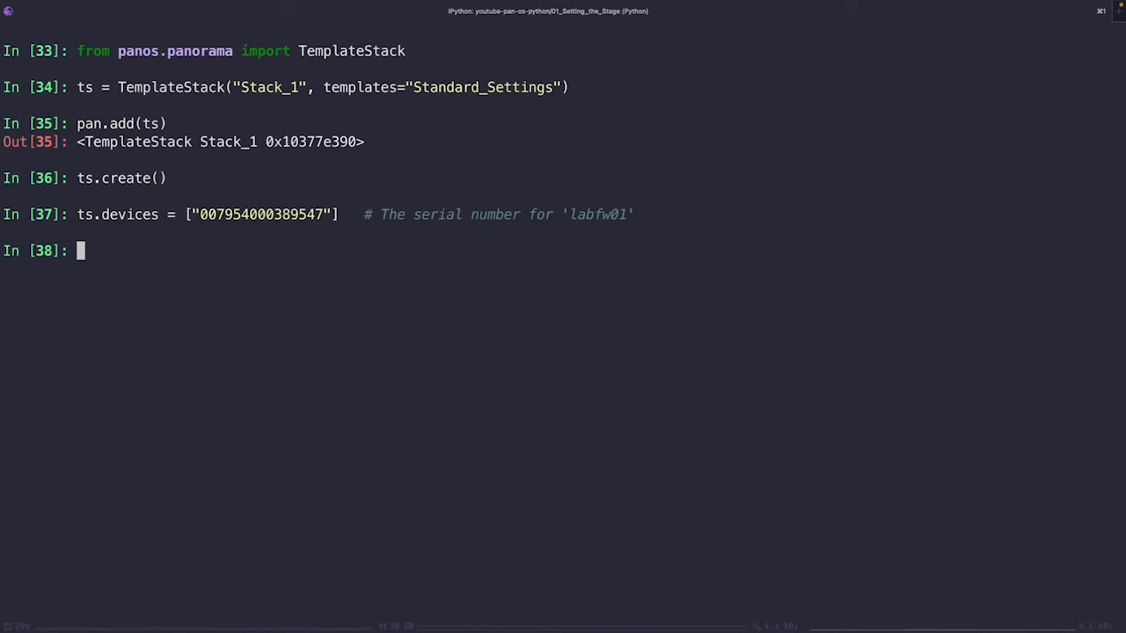
pyautogui.write('ts.apply()')
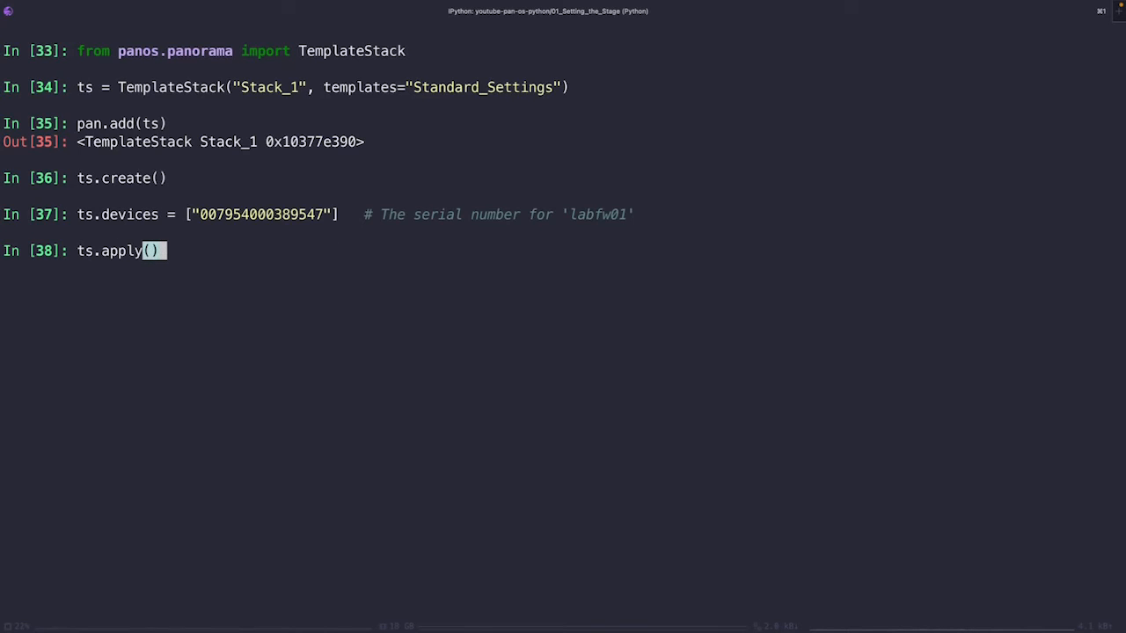
pyautogui.press('Return')
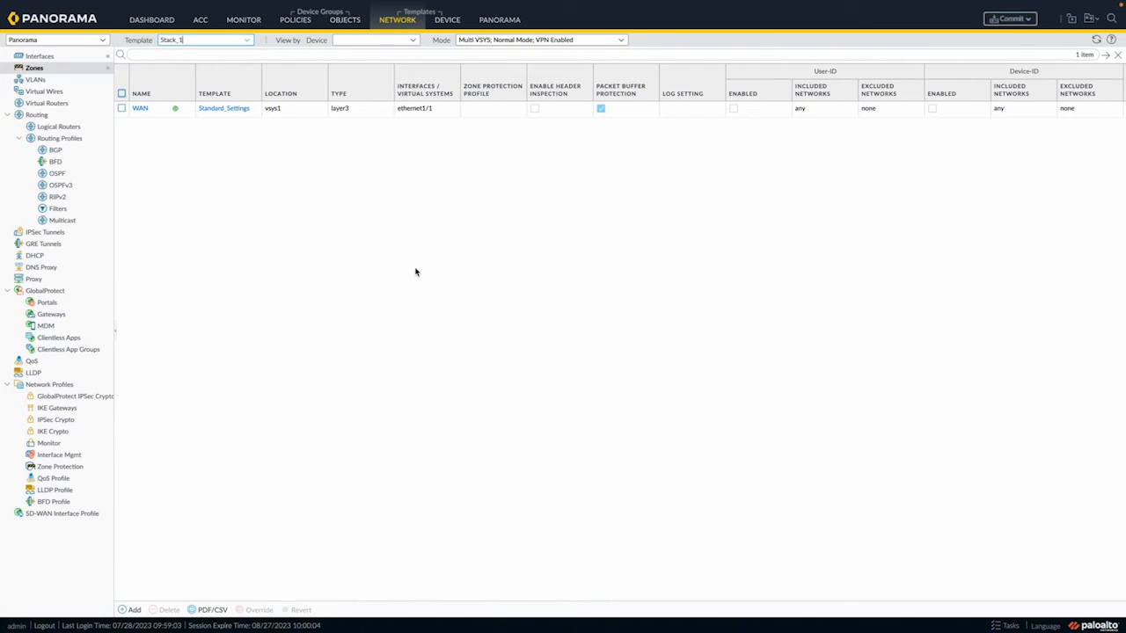
pyautogui.moveTo(843, 211)
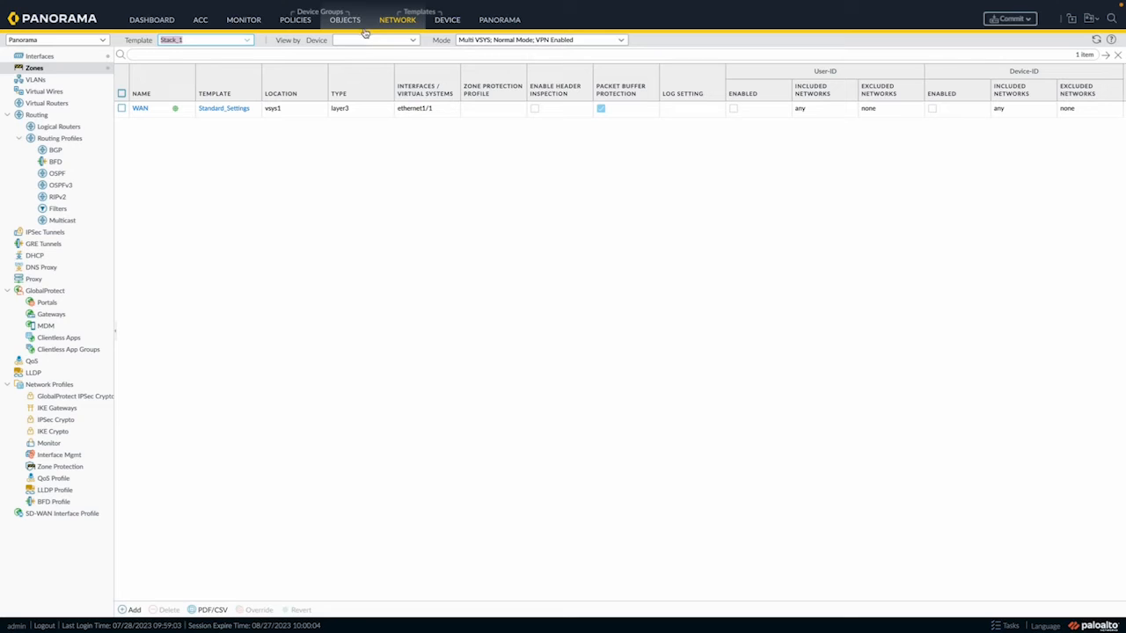
# - Check Stack_1's device settings, then bring up the Panorama templates and stacks list
pyautogui.click(447, 19)
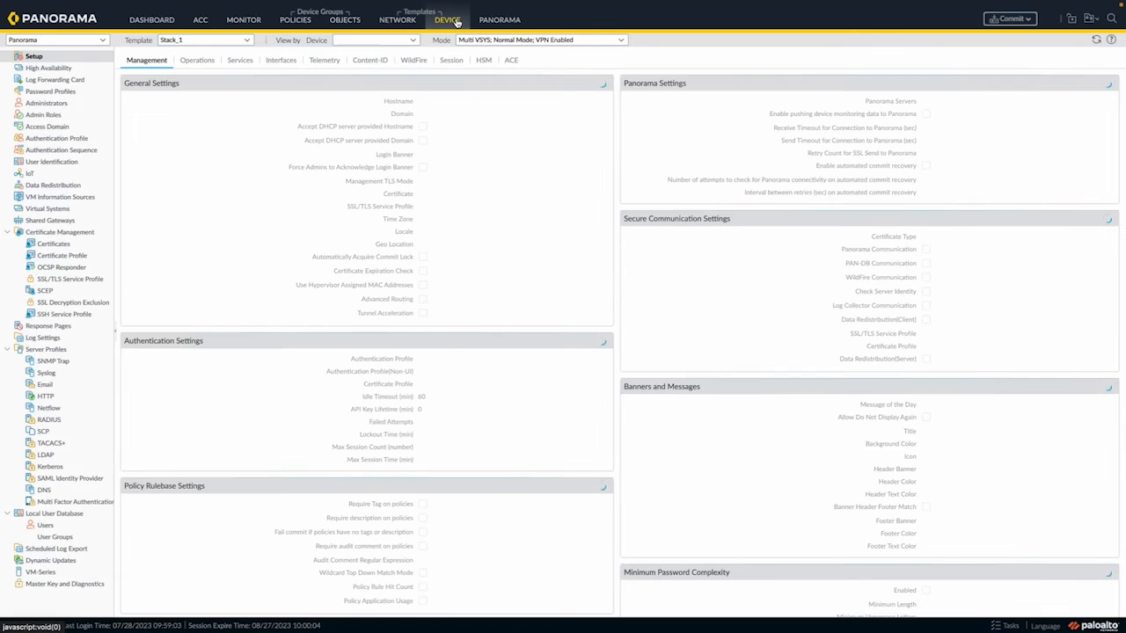
pyautogui.click(499, 20)
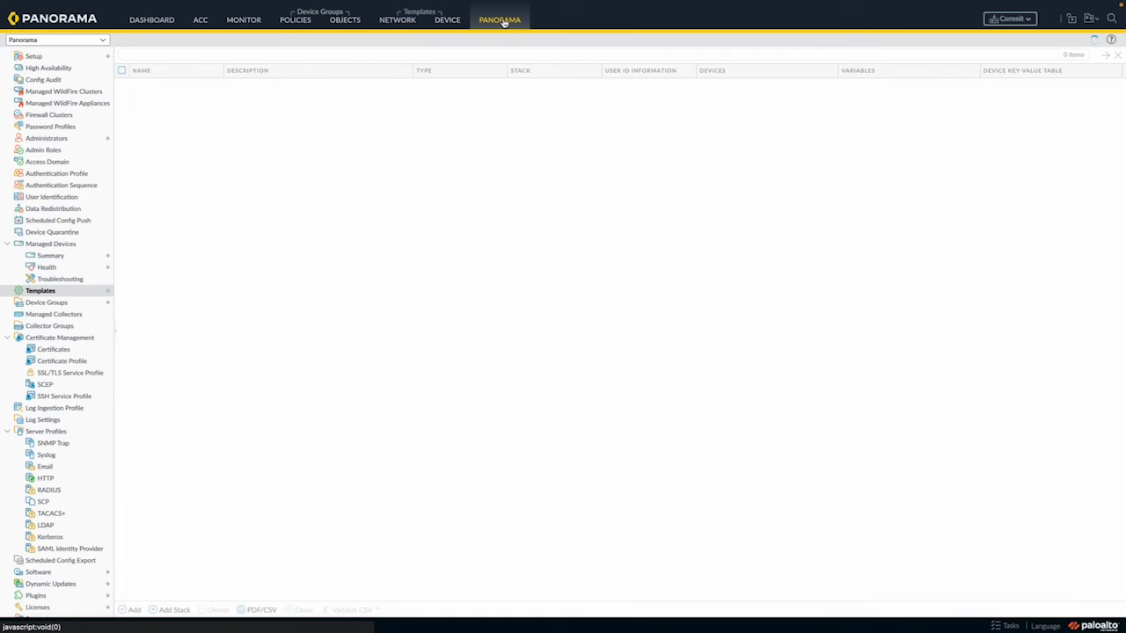
pyautogui.moveTo(207, 334)
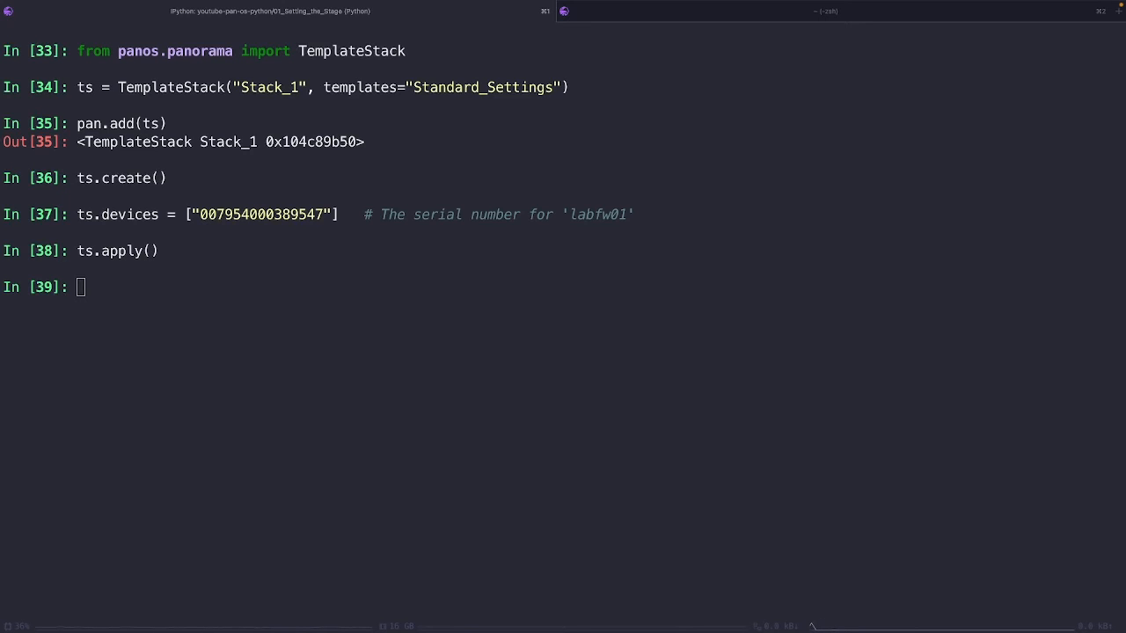
pyautogui.moveTo(432, 445)
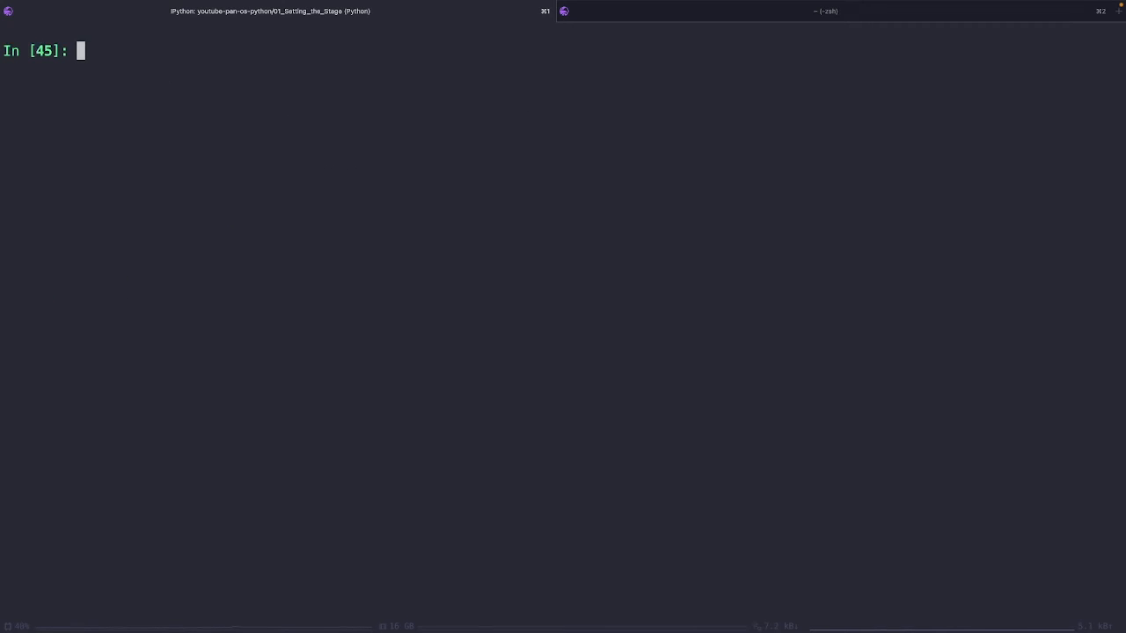
# - Import TemplateVariable and define ip-netmask variables $dns_primary 1.1.1.1 and $dns_secondary 8.8.8.8
pyautogui.write('from panos.panorama import TemplateVariable')
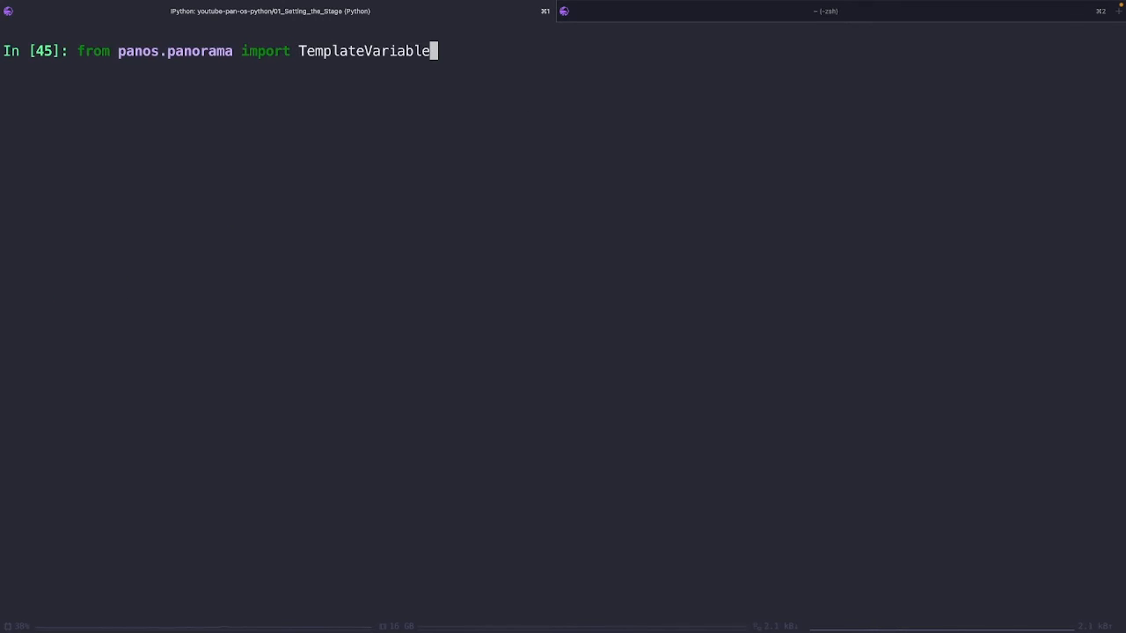
pyautogui.press('Return')
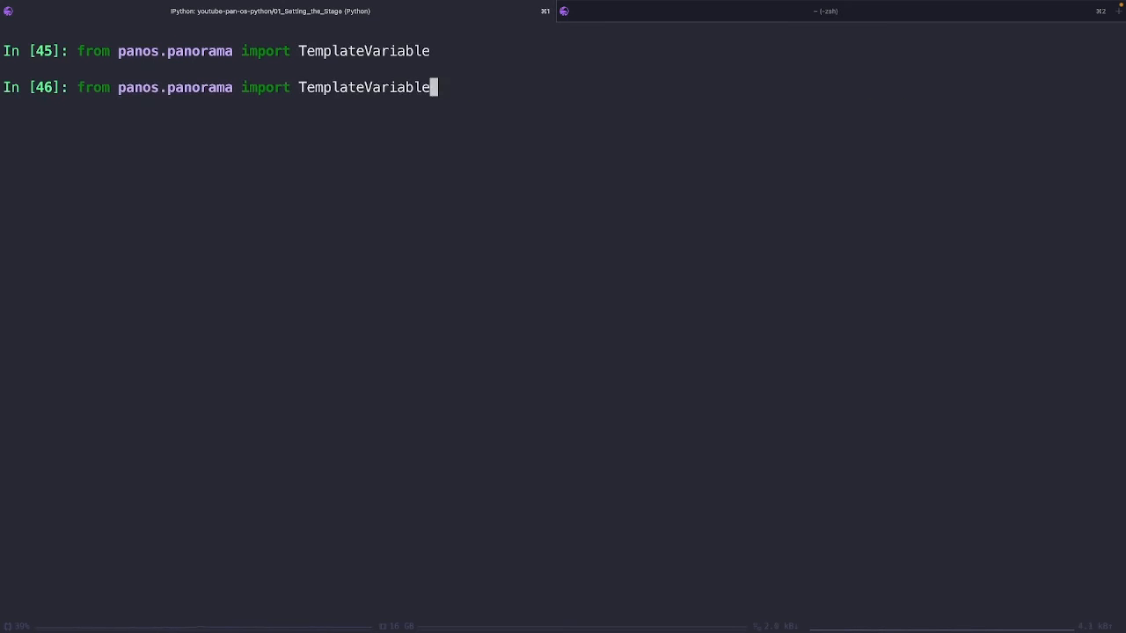
pyautogui.write('dns_primary = TemplateVariable(name="$dns_primary", value="1.1.1.1", variable_type="ip-netmask")')
pyautogui.write('dns_secondary = TemplateVariable(name="$dns_secondary", value="8.8.8.8", variable_type="ip-netmask")')
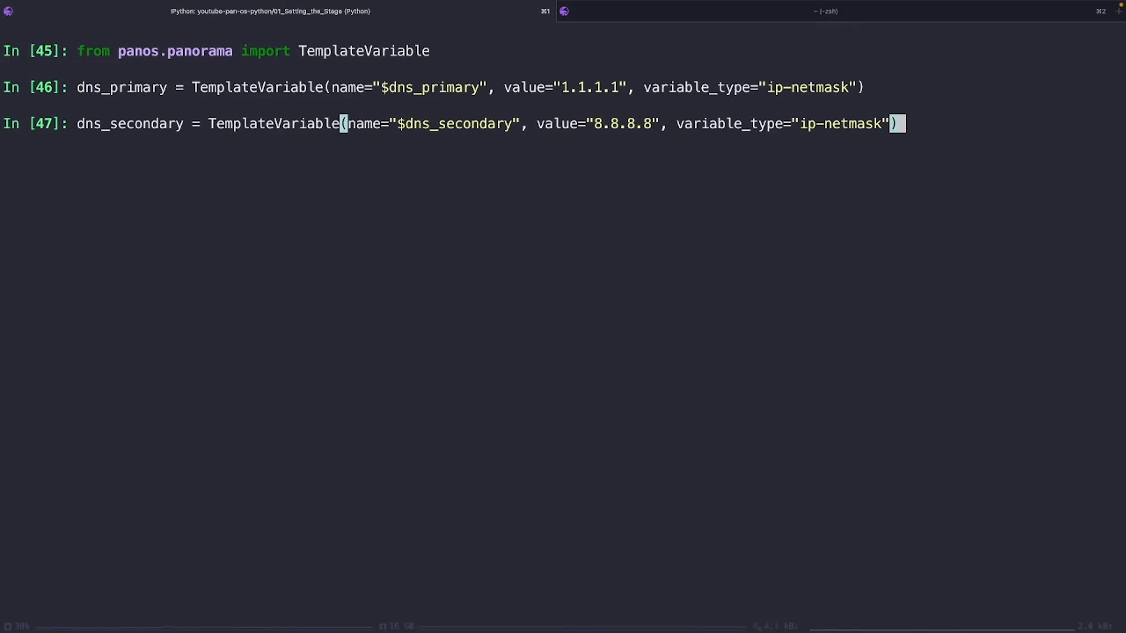
pyautogui.press('Return')
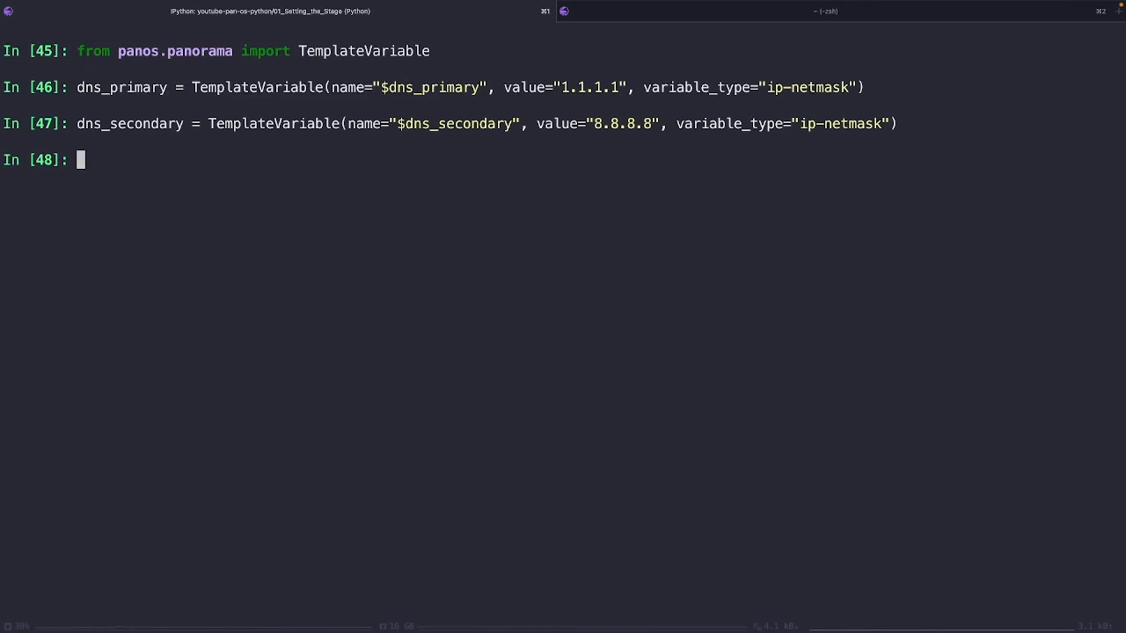
# - Add dns_primary and dns_secondary to the template and create $dns_primary on Panorama
pyautogui.write('template.add(wan)')
pyautogui.write('template.add(dns_secon')
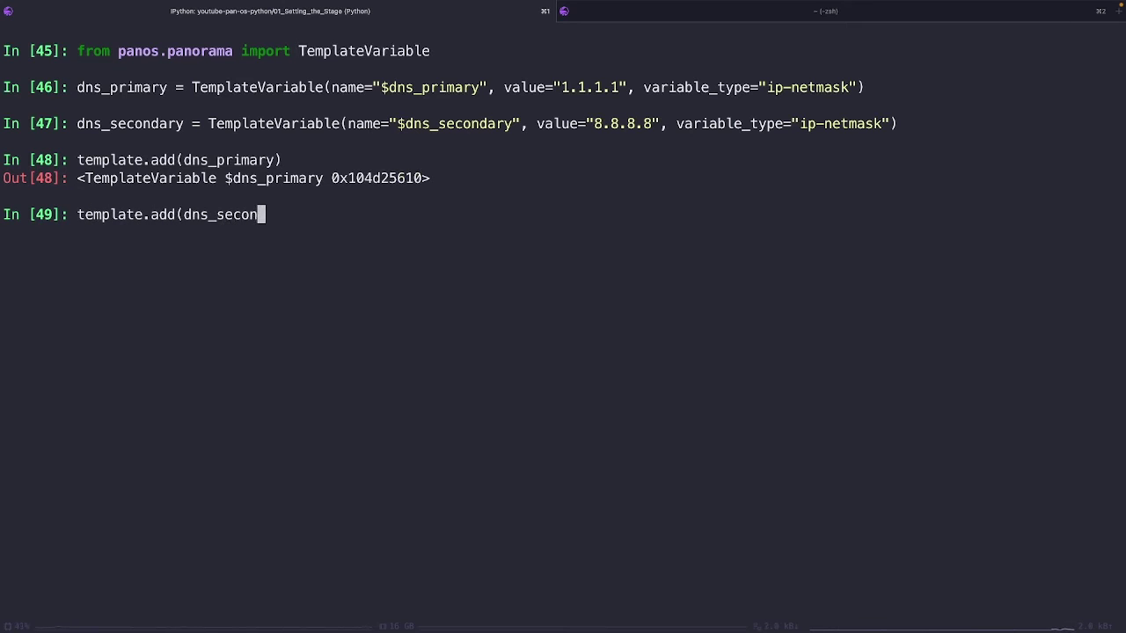
pyautogui.press('Return')
pyautogui.write('dns_primary.create')
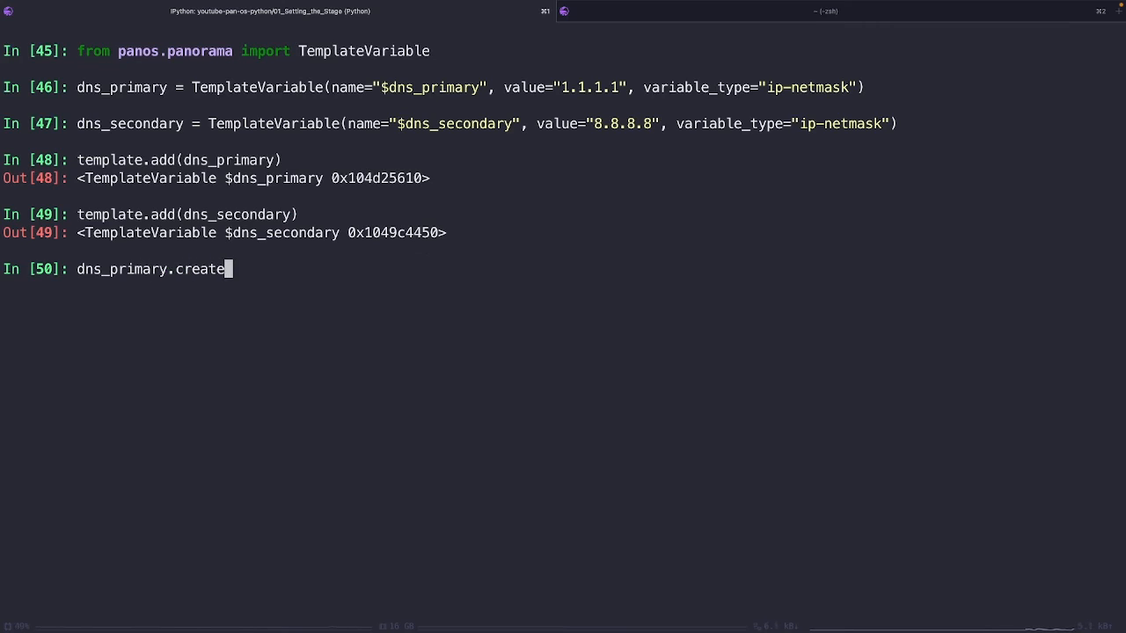
pyautogui.press('Return')
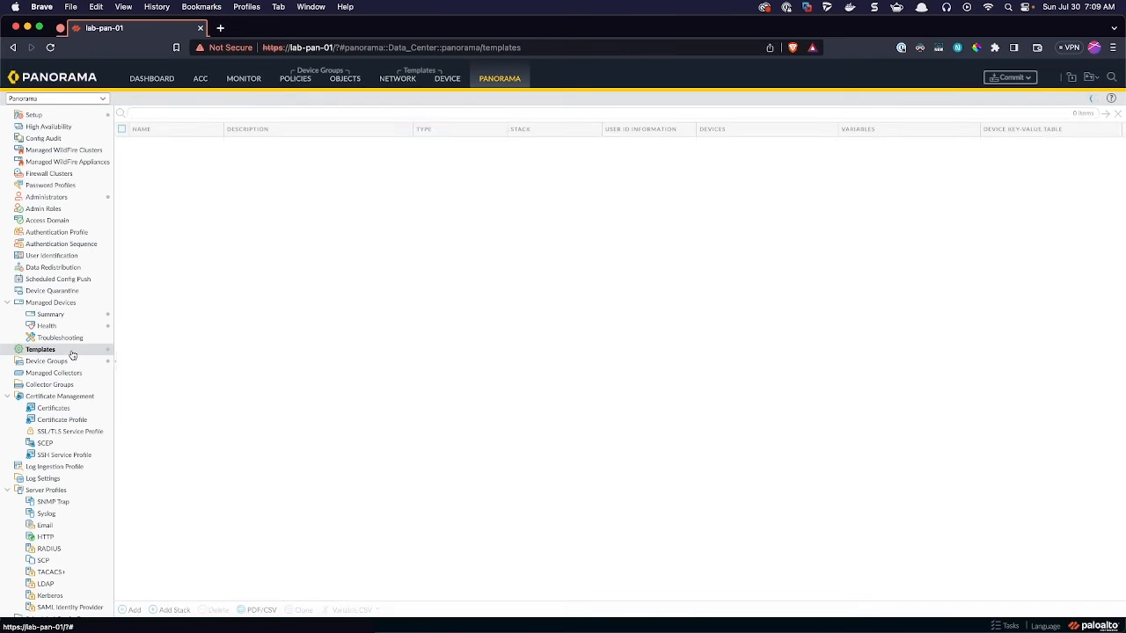
# - Refresh the templates list and review the variables defined for Stack_1 and Standard_Settings
pyautogui.click(41, 348)
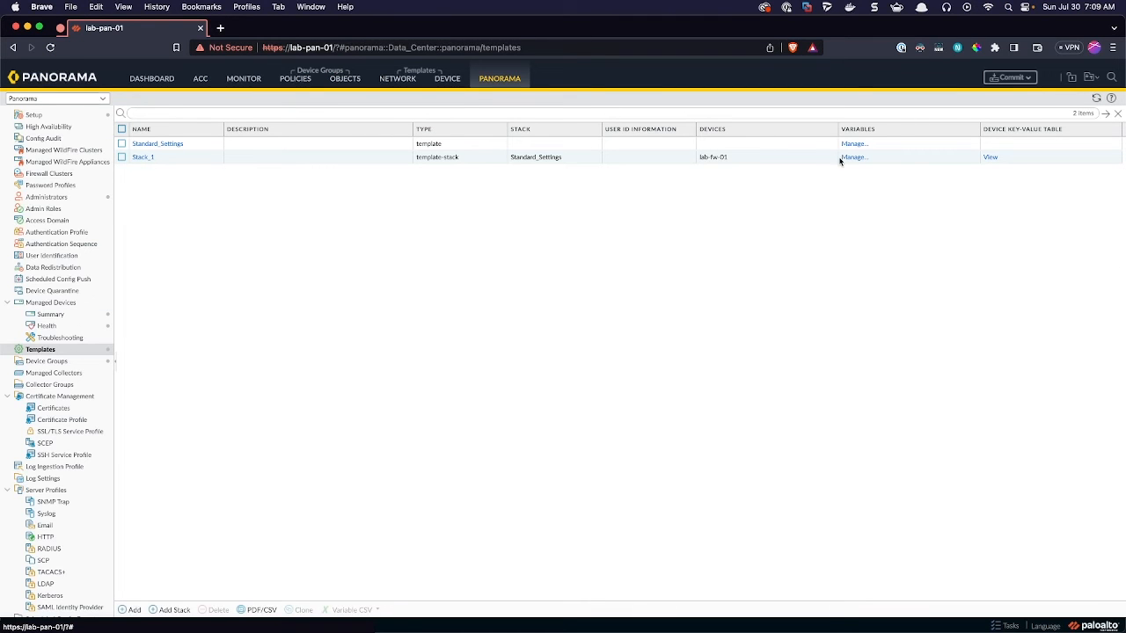
pyautogui.click(852, 156)
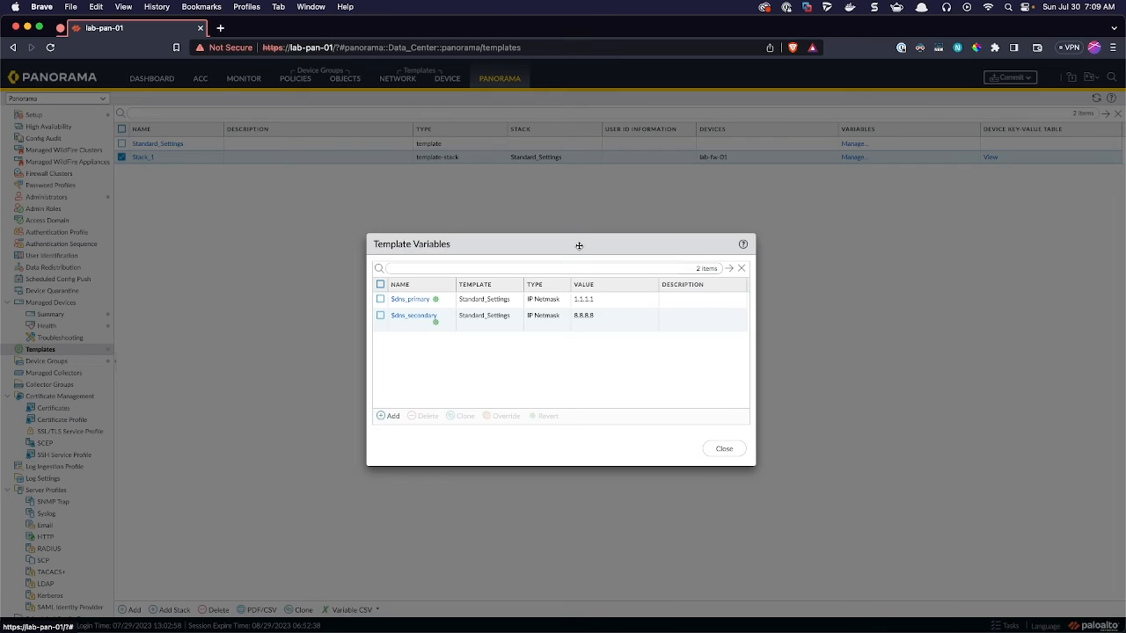
pyautogui.moveTo(723, 449)
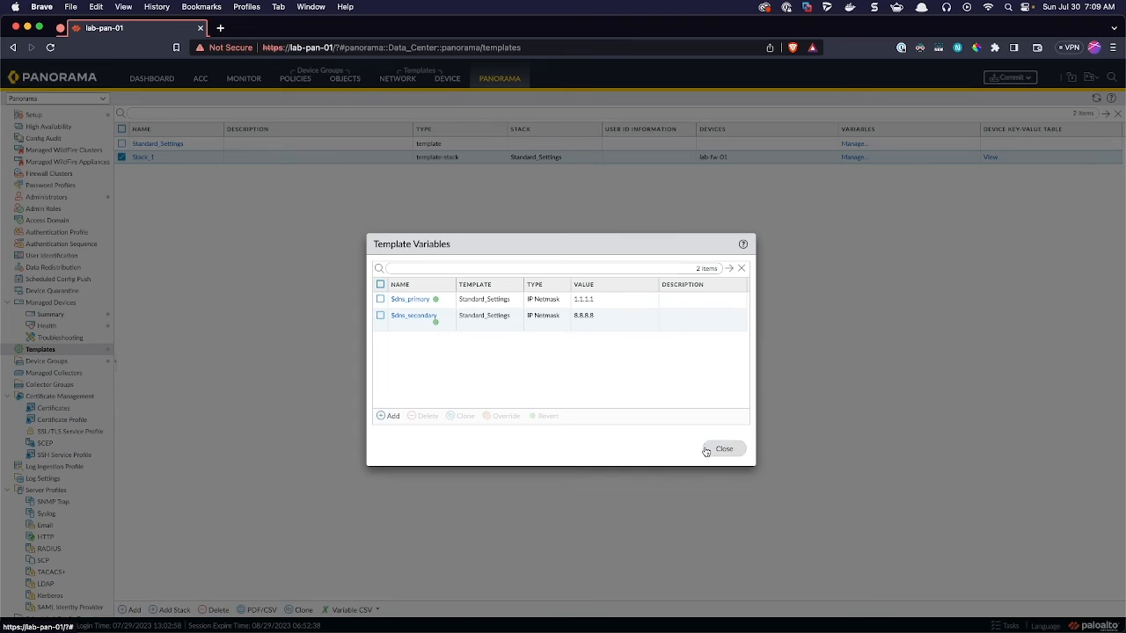
pyautogui.click(723, 448)
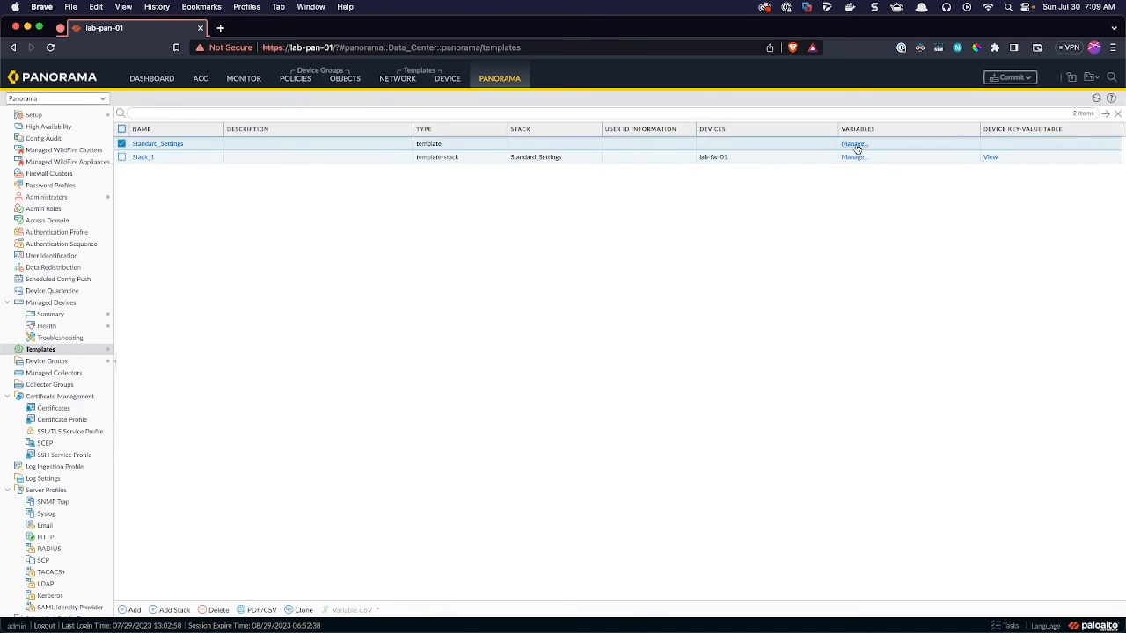
pyautogui.click(854, 144)
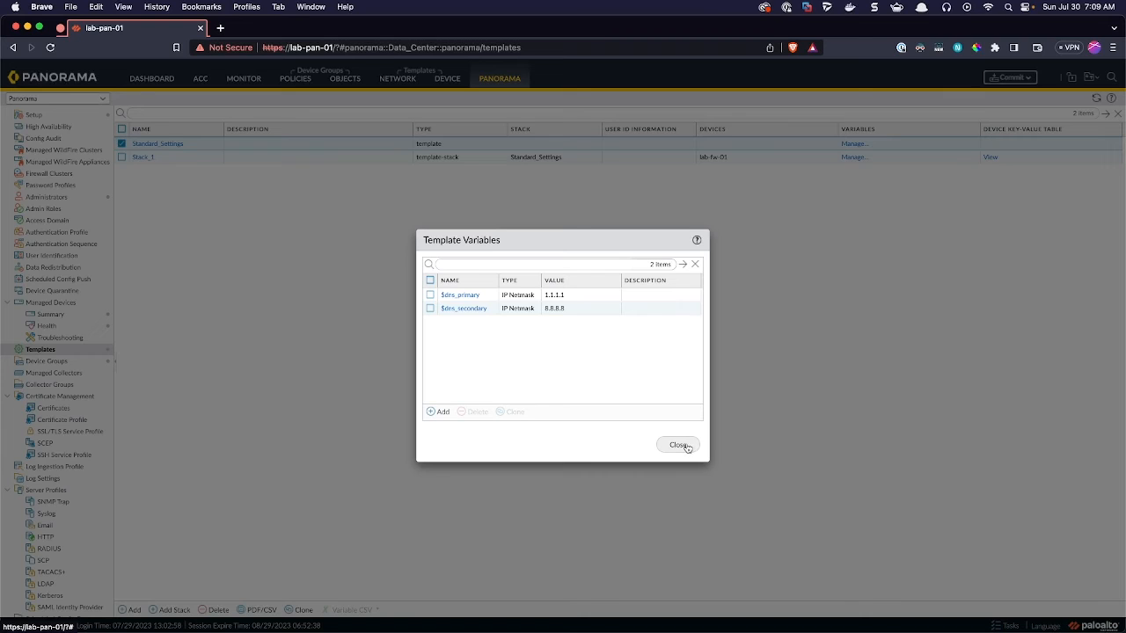
pyautogui.click(677, 445)
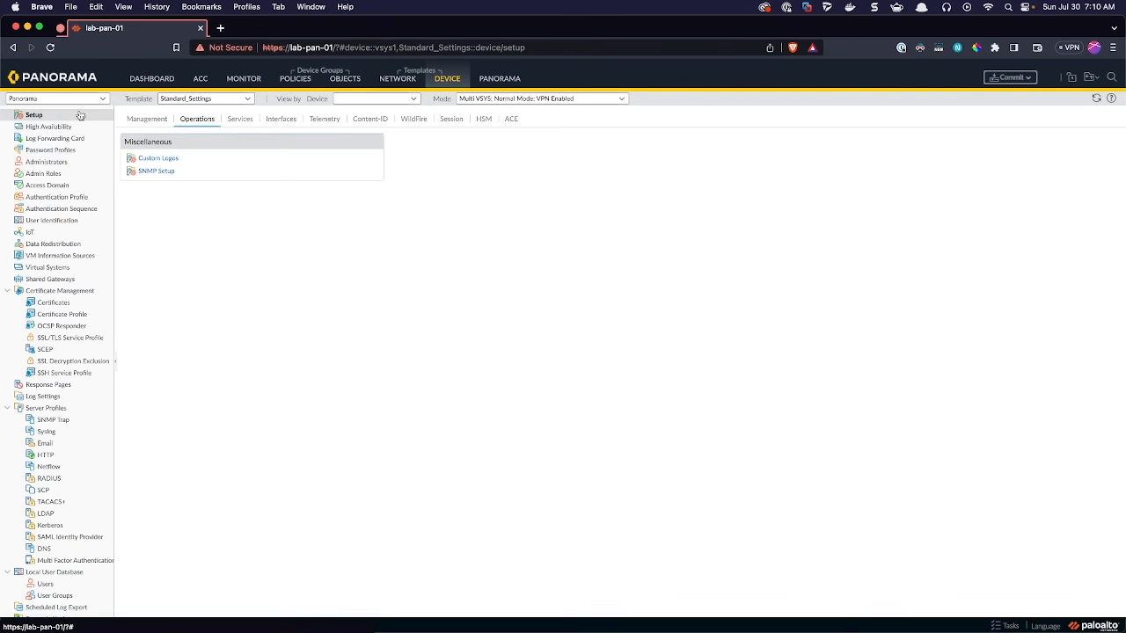
# - Bring up Standard_Settings' Services settings for editing, where DNS servers are still unset
pyautogui.click(239, 120)
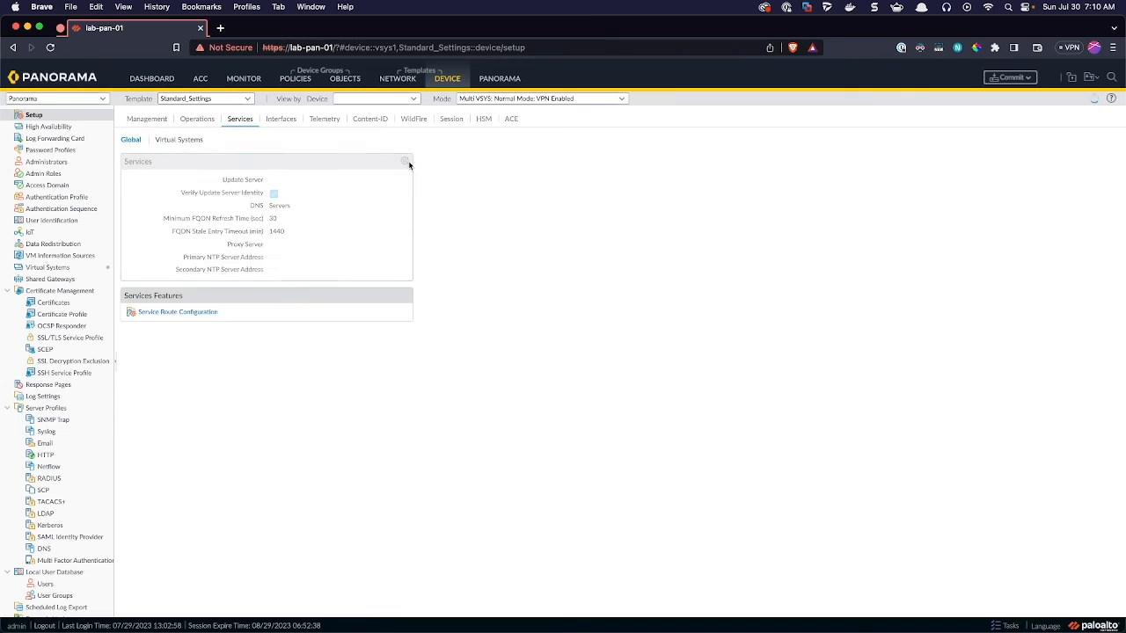
pyautogui.click(404, 162)
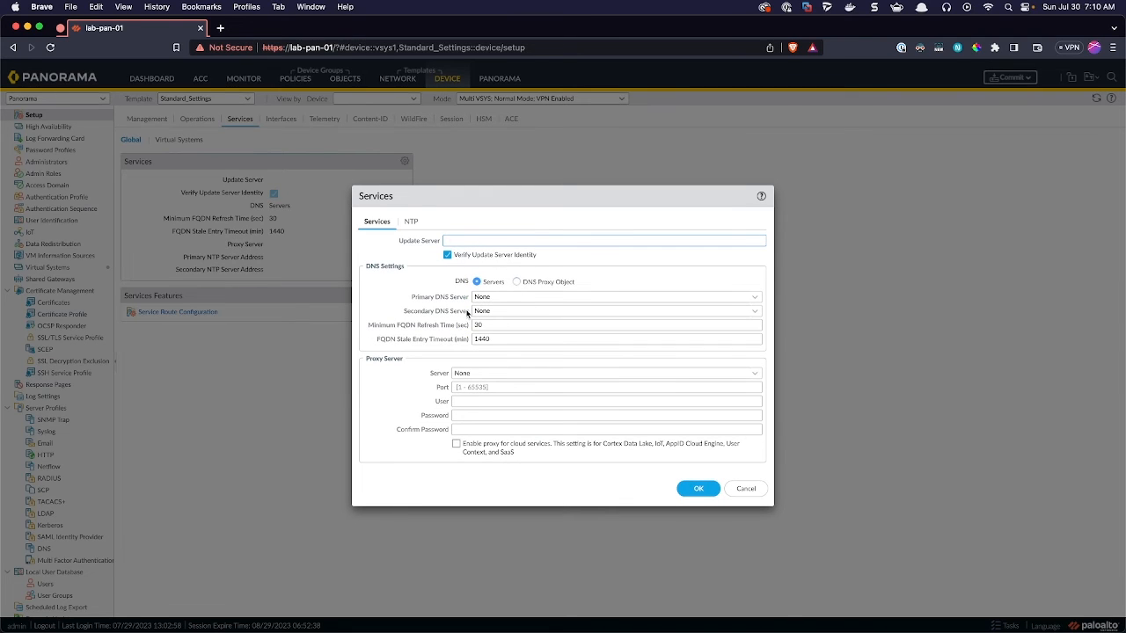
pyautogui.moveTo(746, 489)
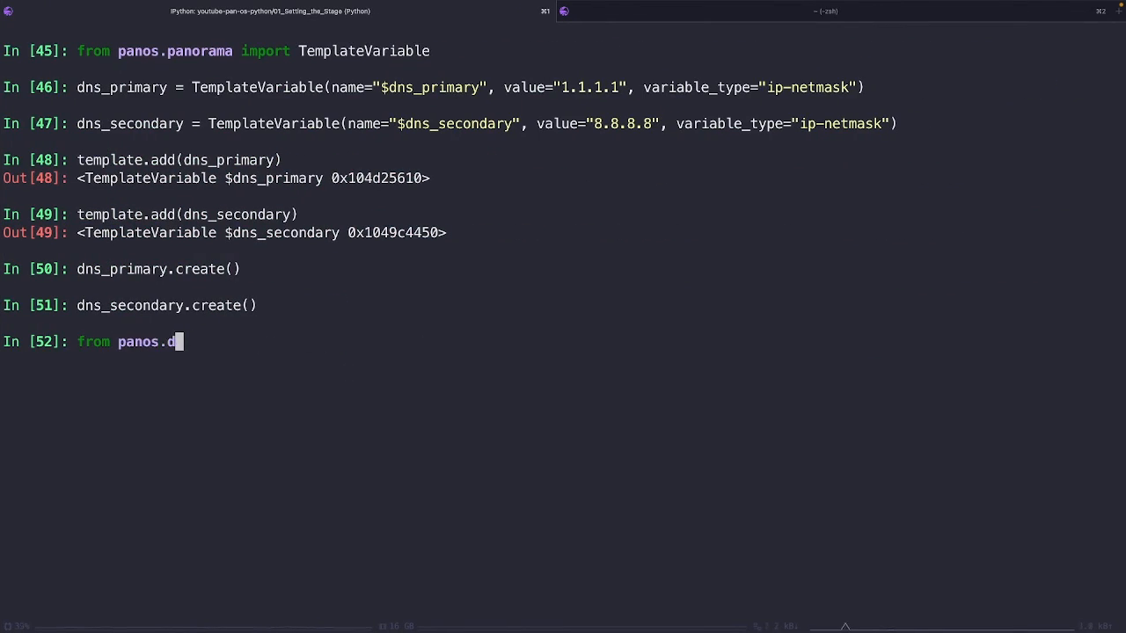
# - Import SystemSettings and define objects with dns_primary "$dns_primary" and dns_secondary "$dns_secondary"
pyautogui.write('evice import SystemSetting')
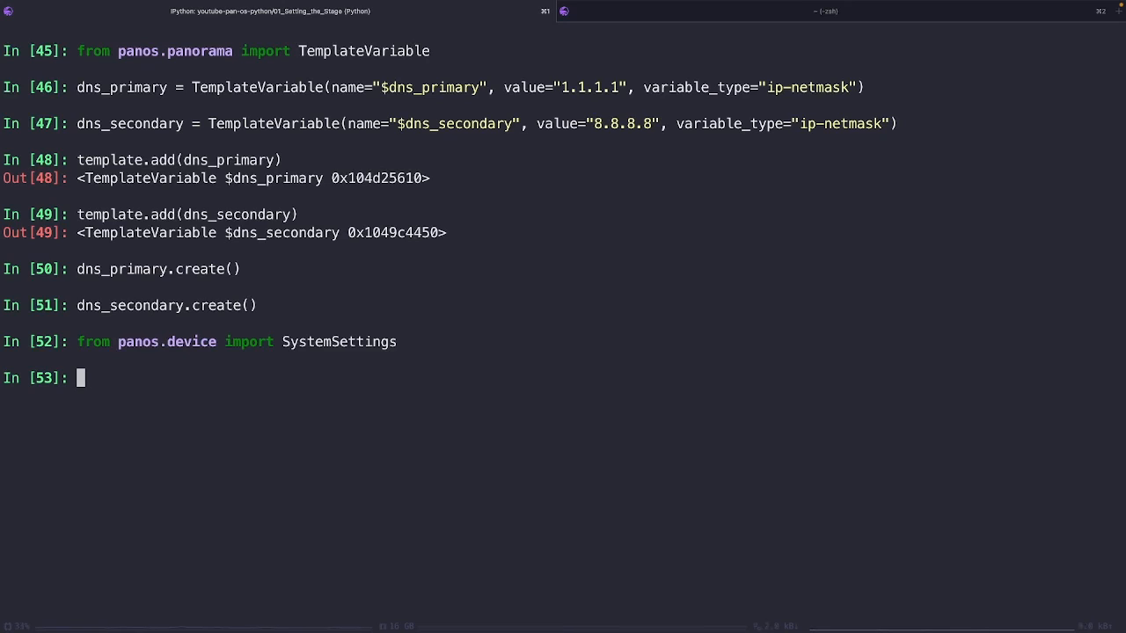
pyautogui.write('system_dns_primary')
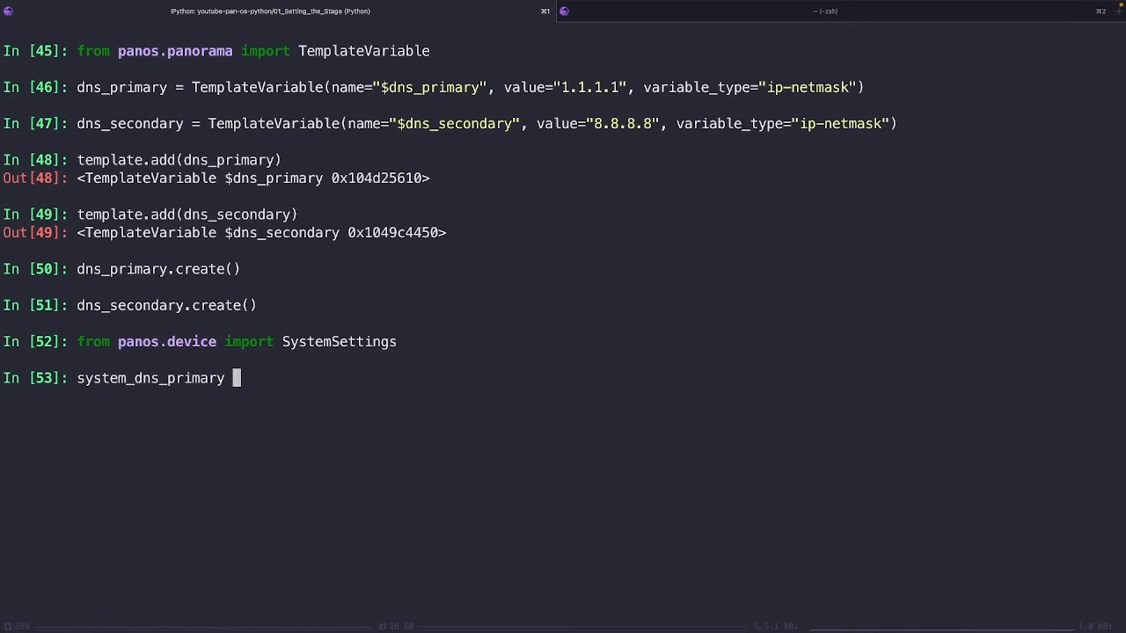
pyautogui.write('= SystemSettings')
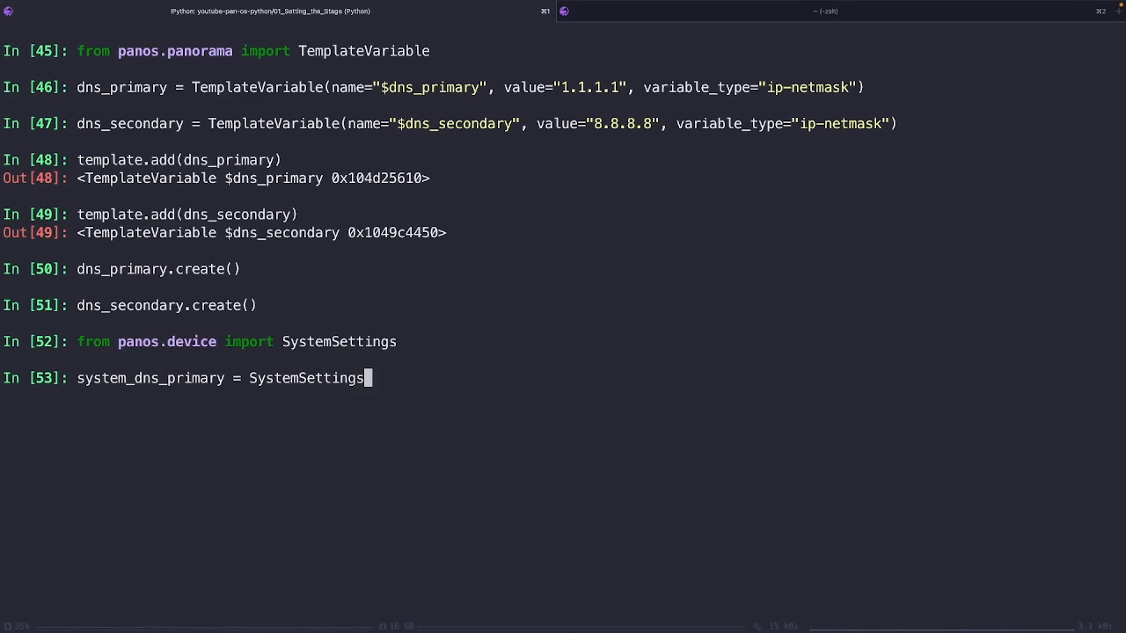
pyautogui.write('(')
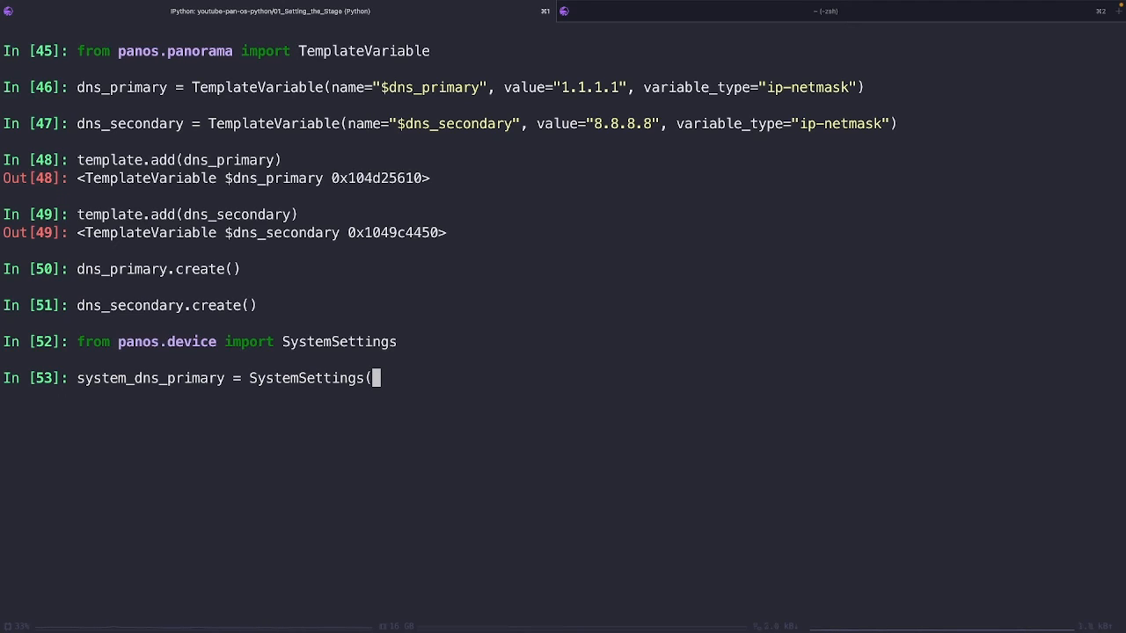
pyautogui.write('dns_')
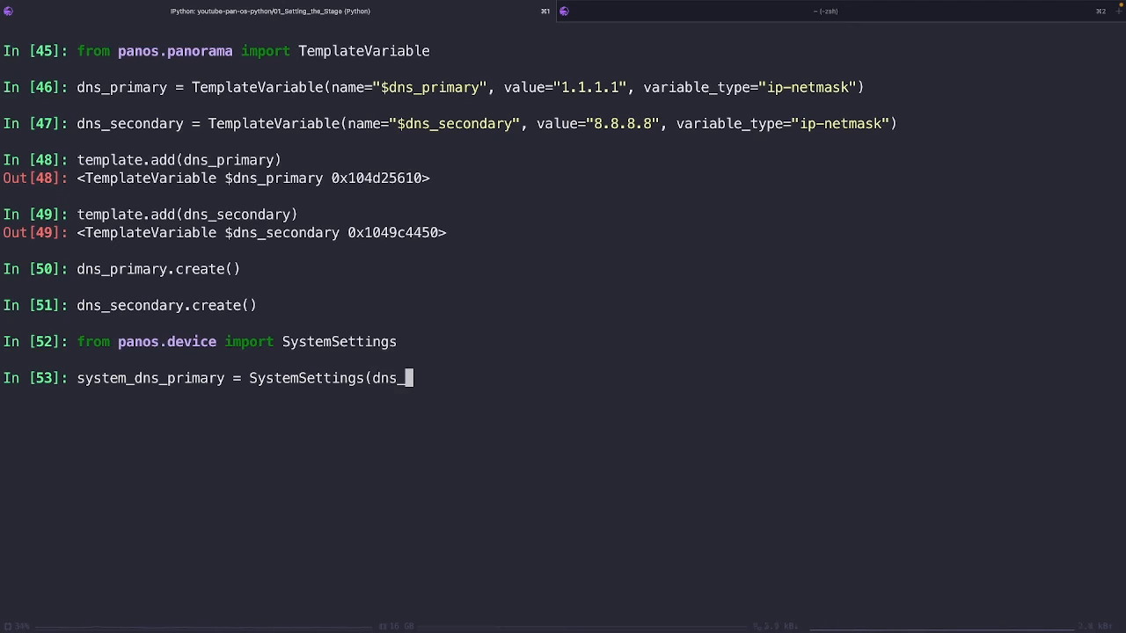
pyautogui.write('primary=')
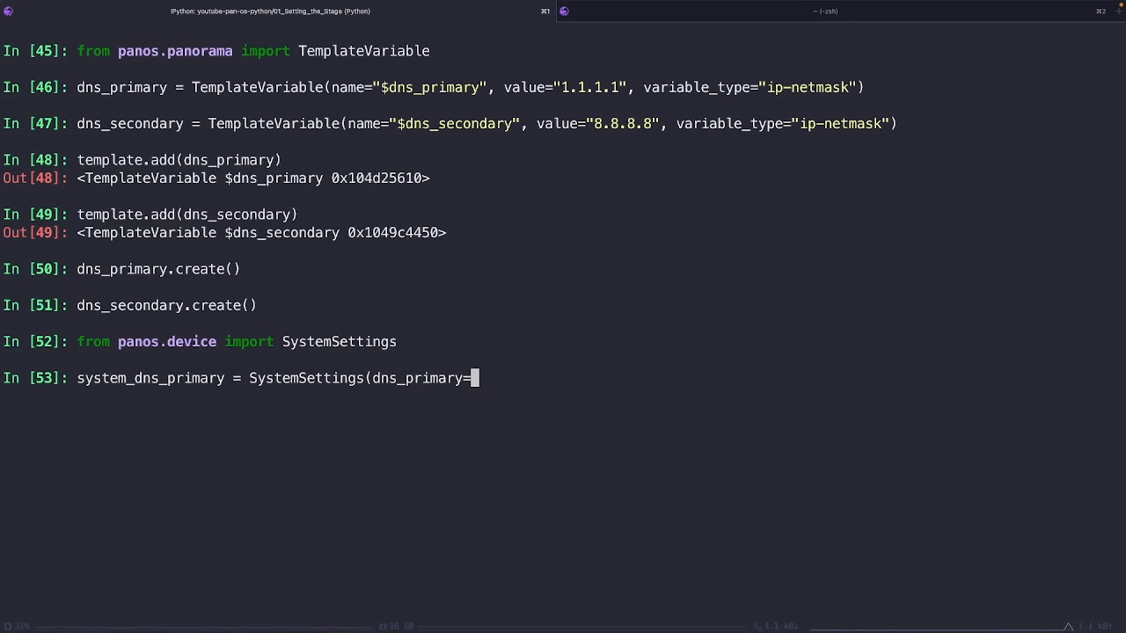
pyautogui.write('")')
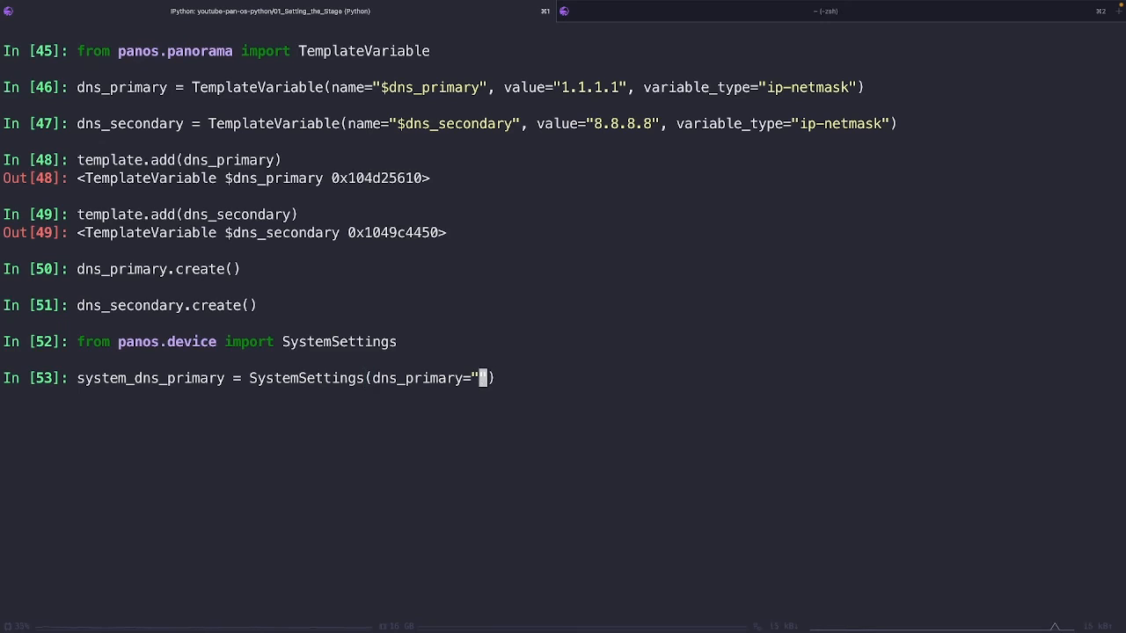
pyautogui.write('$dns_pri')
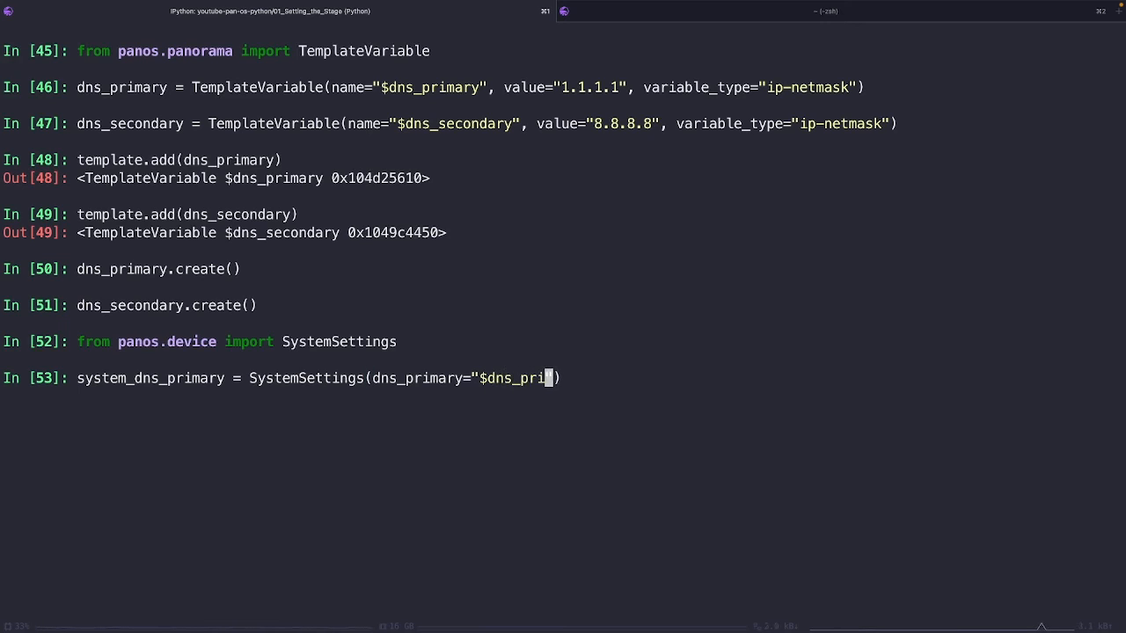
pyautogui.press('Return')
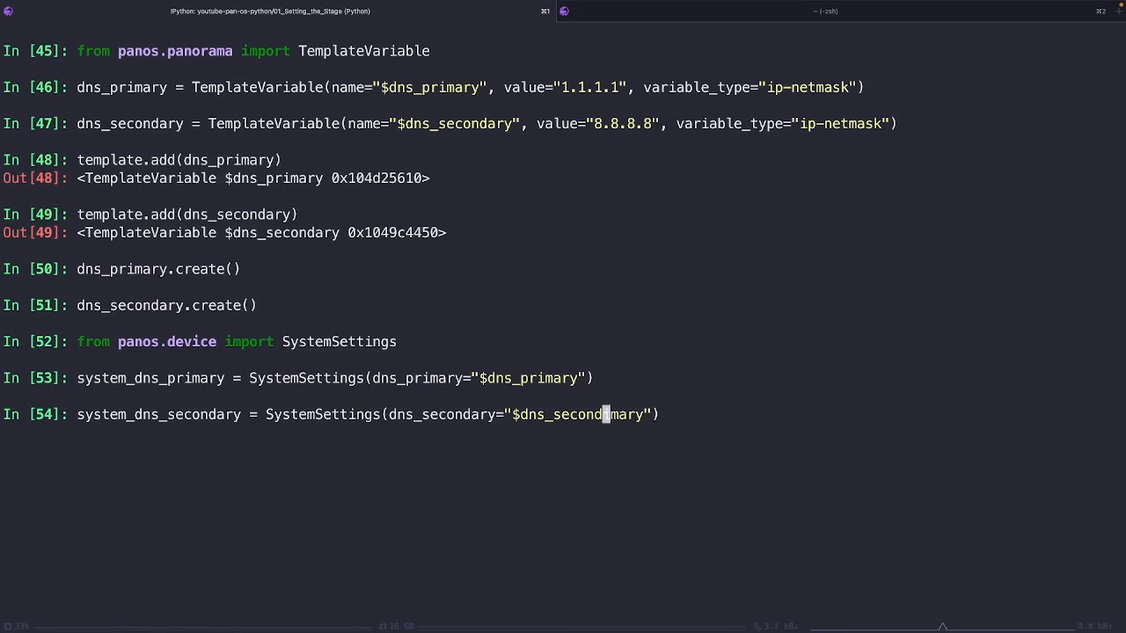
pyautogui.press('Return')
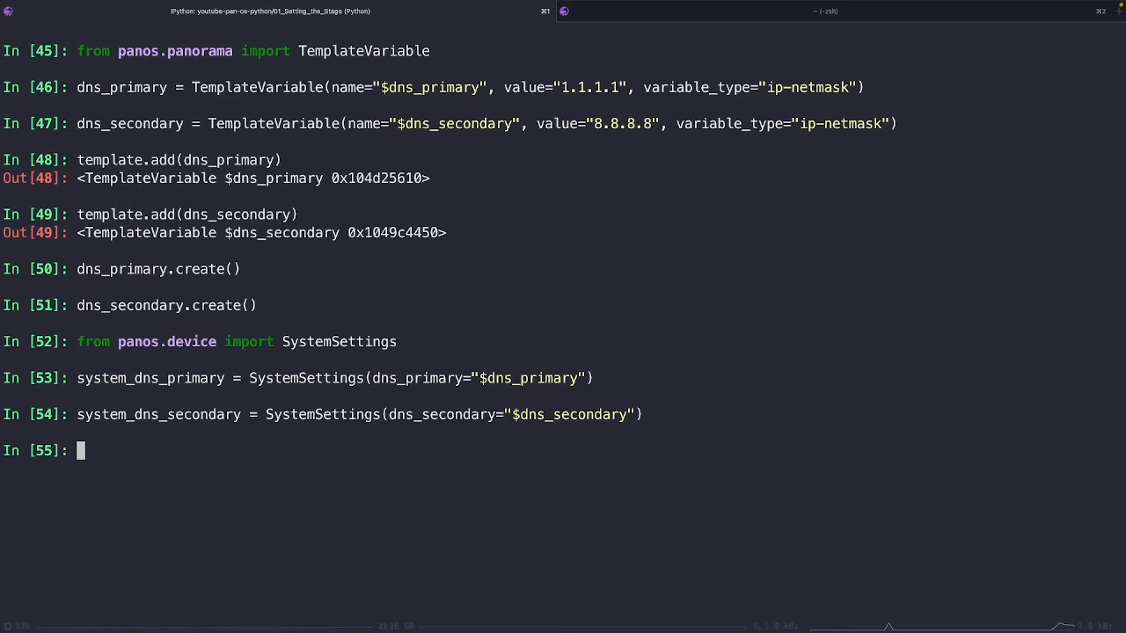
# - Add both DNS SystemSettings objects to the template and create system_dns_primary on Panorama
pyautogui.write('template.add(s')
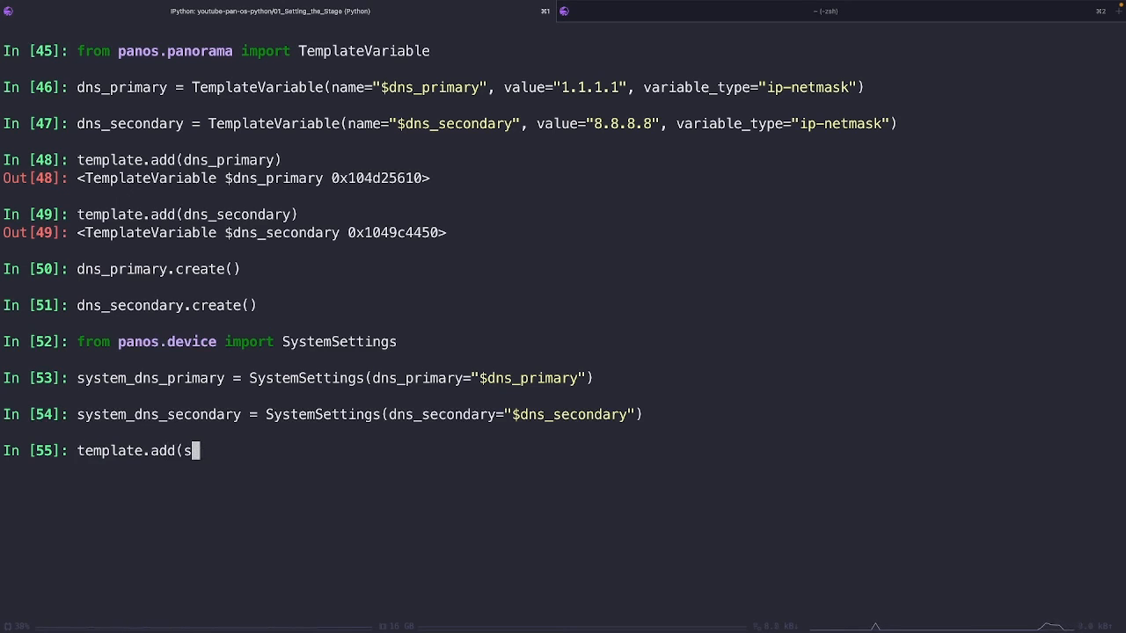
pyautogui.press('Return')
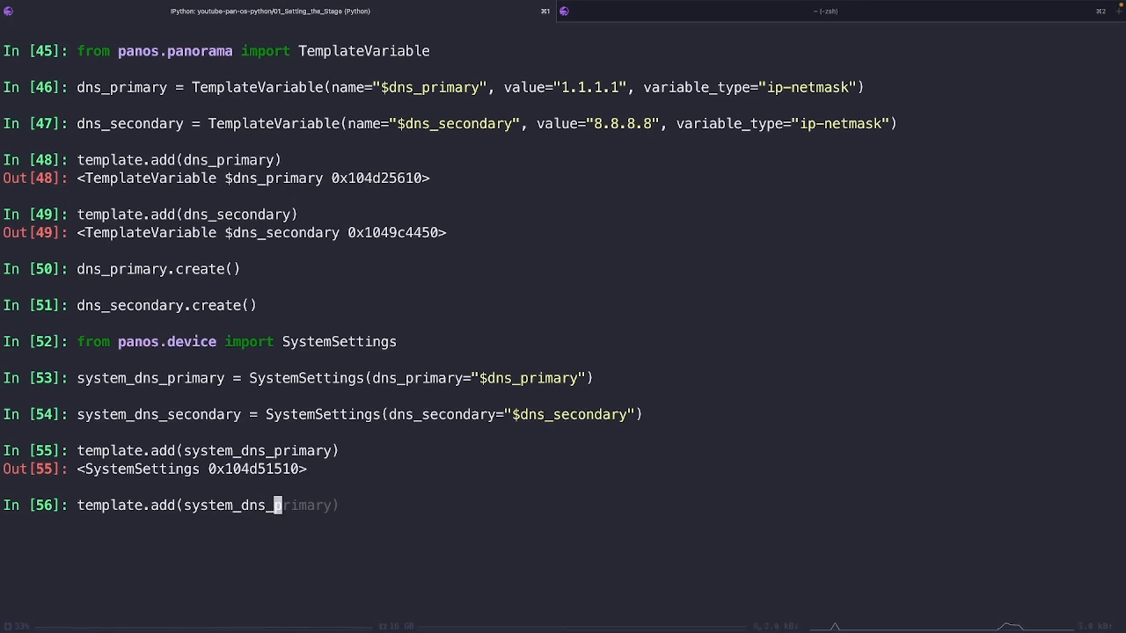
pyautogui.press('Return')
pyautogui.write('system_dns_primary.create()')
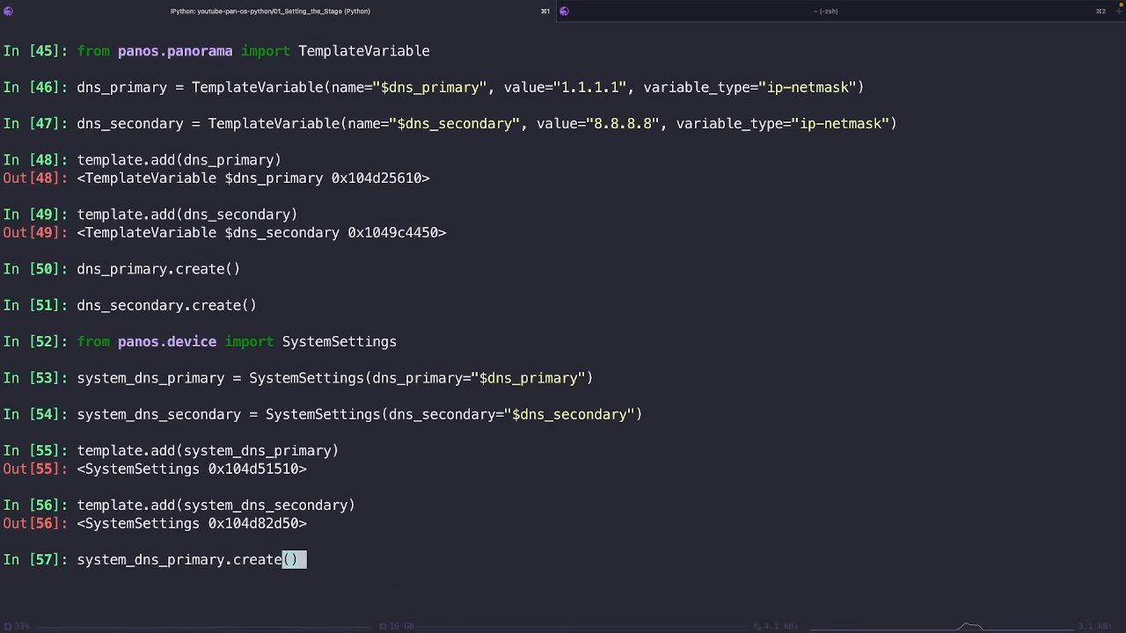
pyautogui.press('Return')
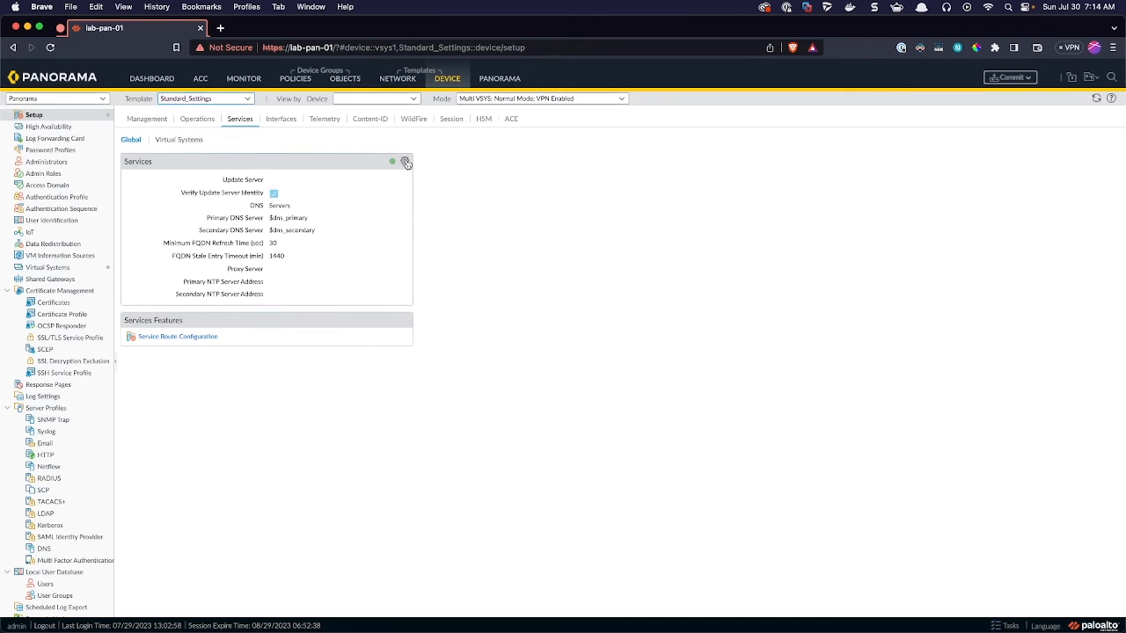
pyautogui.click(404, 162)
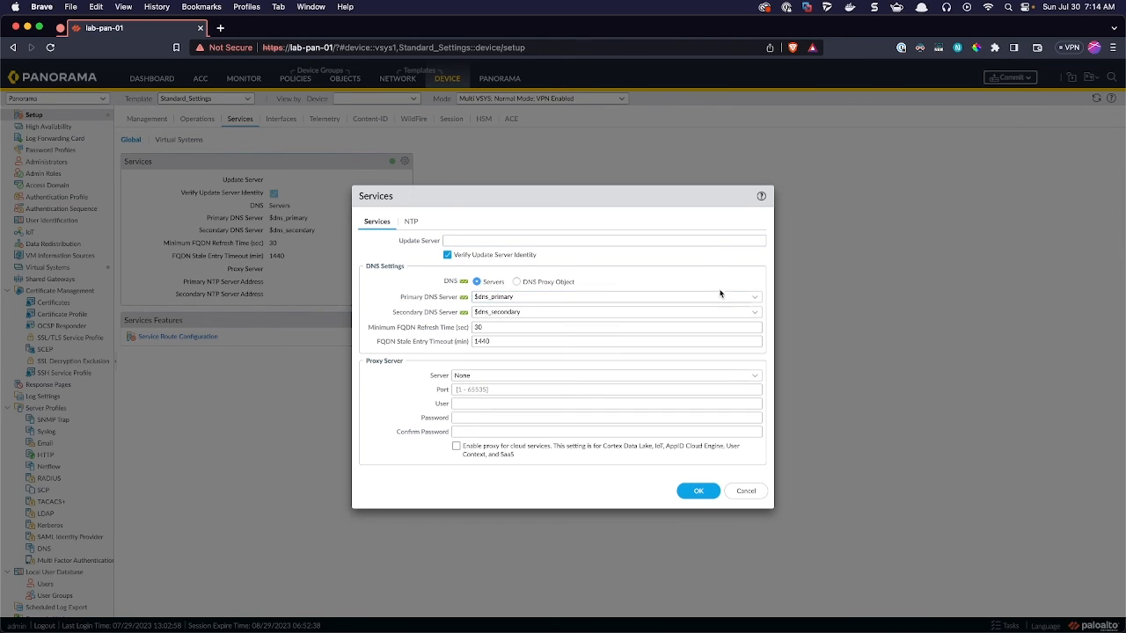
pyautogui.moveTo(763, 474)
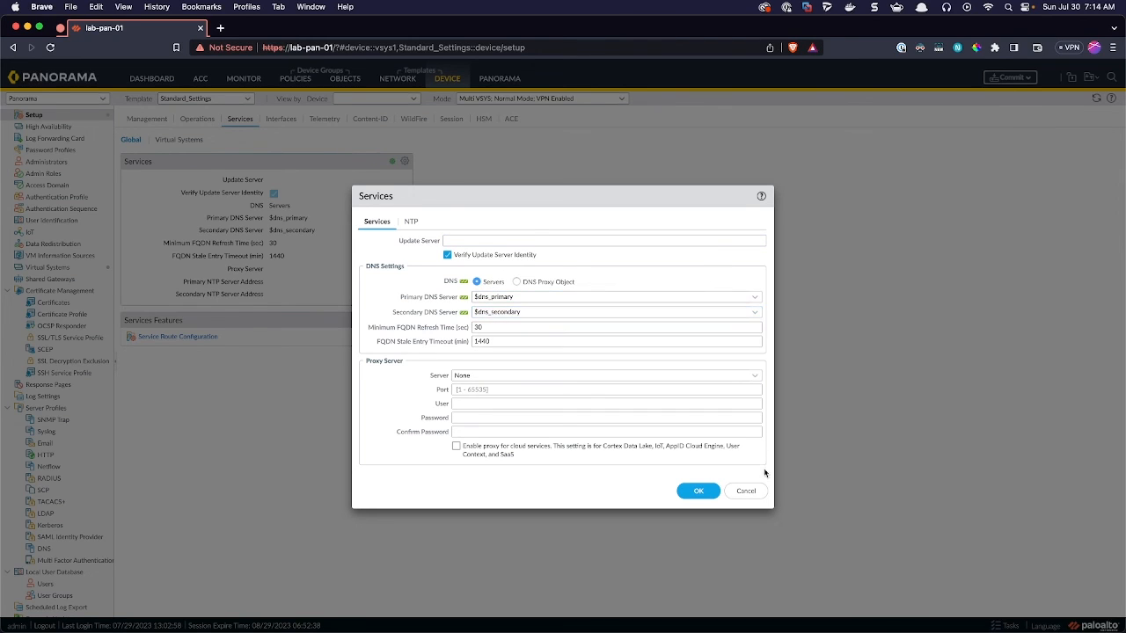
pyautogui.click(746, 490)
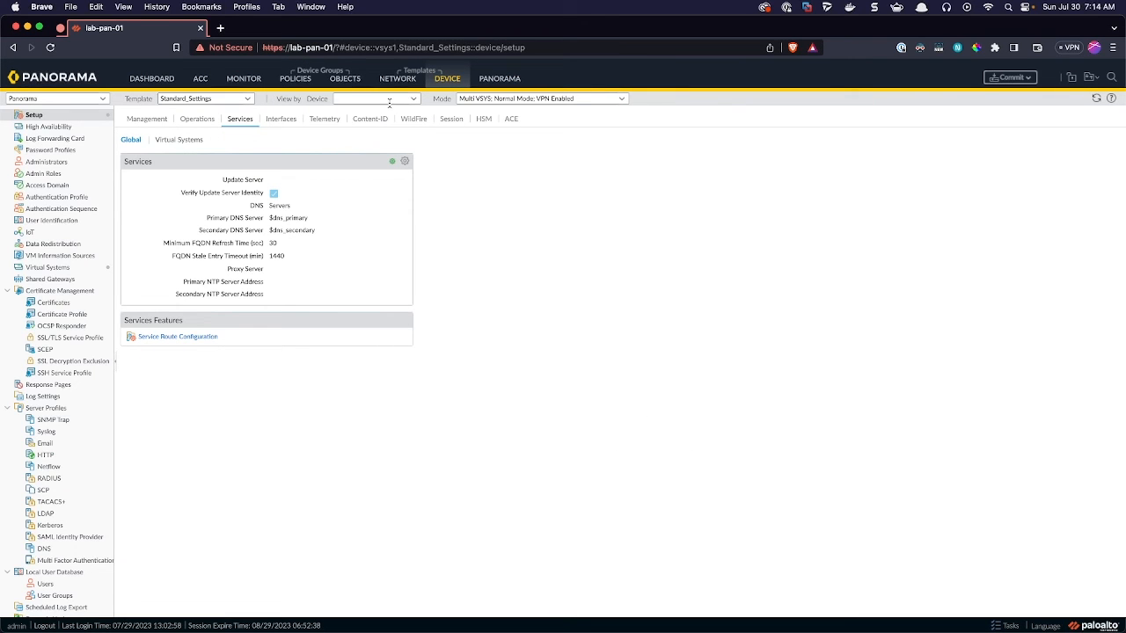
pyautogui.click(204, 99)
pyautogui.write('Stack_1')
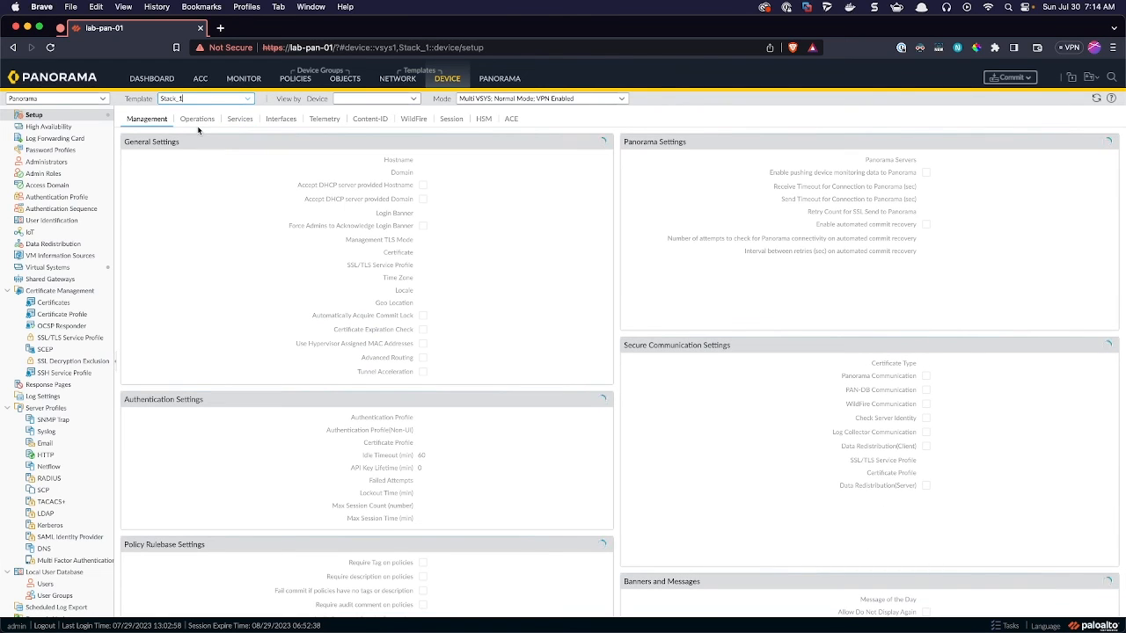
# - View Stack_1's Services settings showing DNS inherited as $dns_primary and $dns_secondary
pyautogui.click(239, 119)
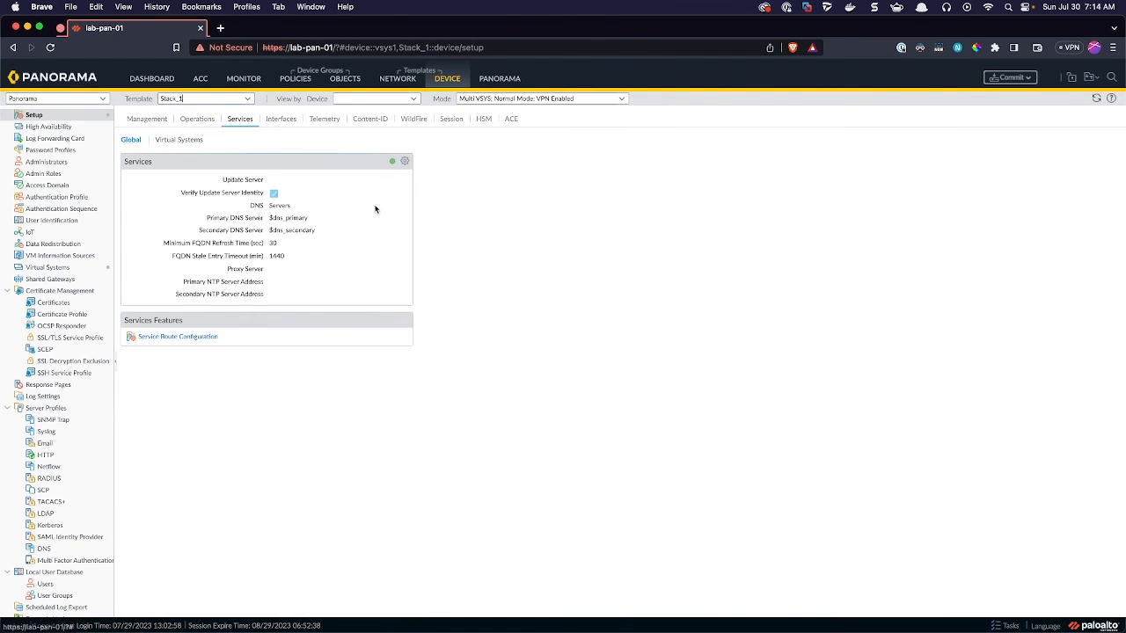
pyautogui.click(404, 162)
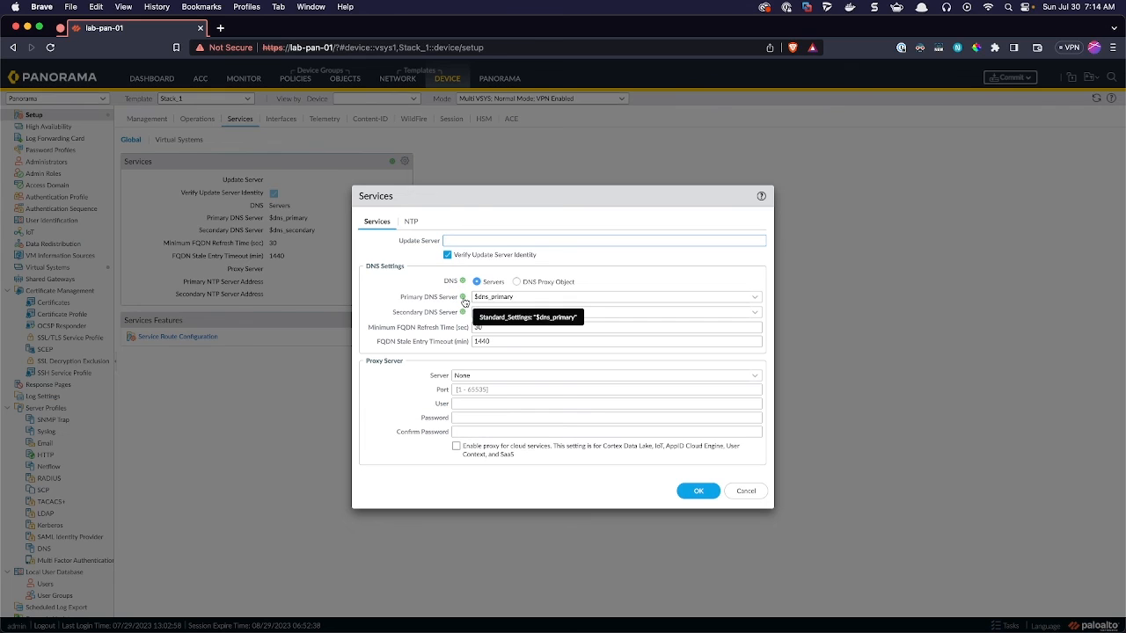
pyautogui.moveTo(462, 313)
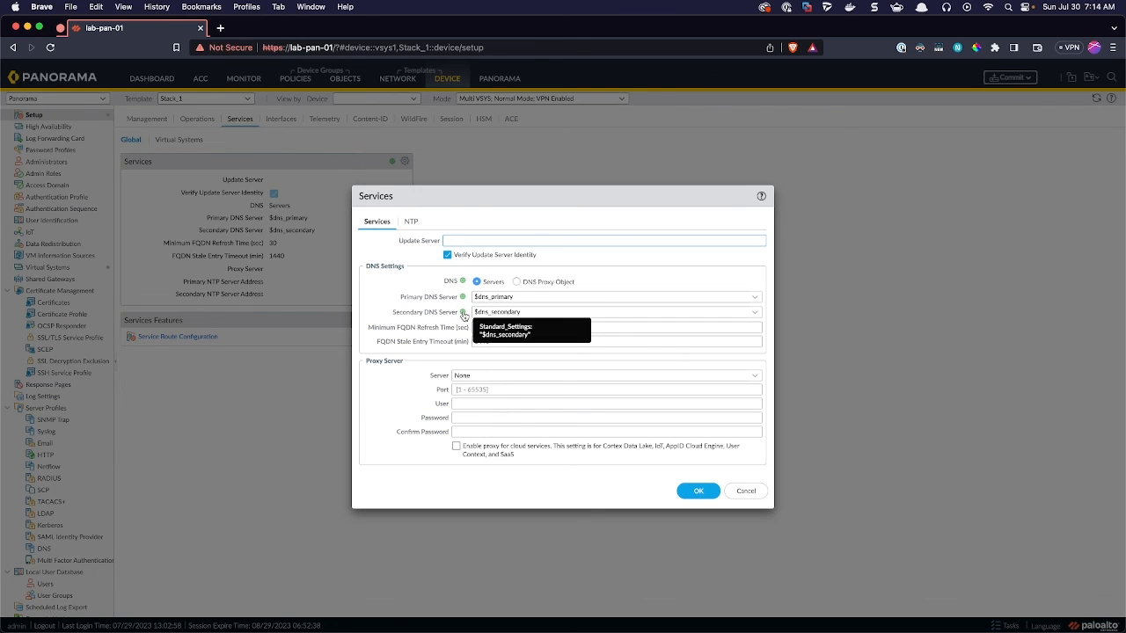